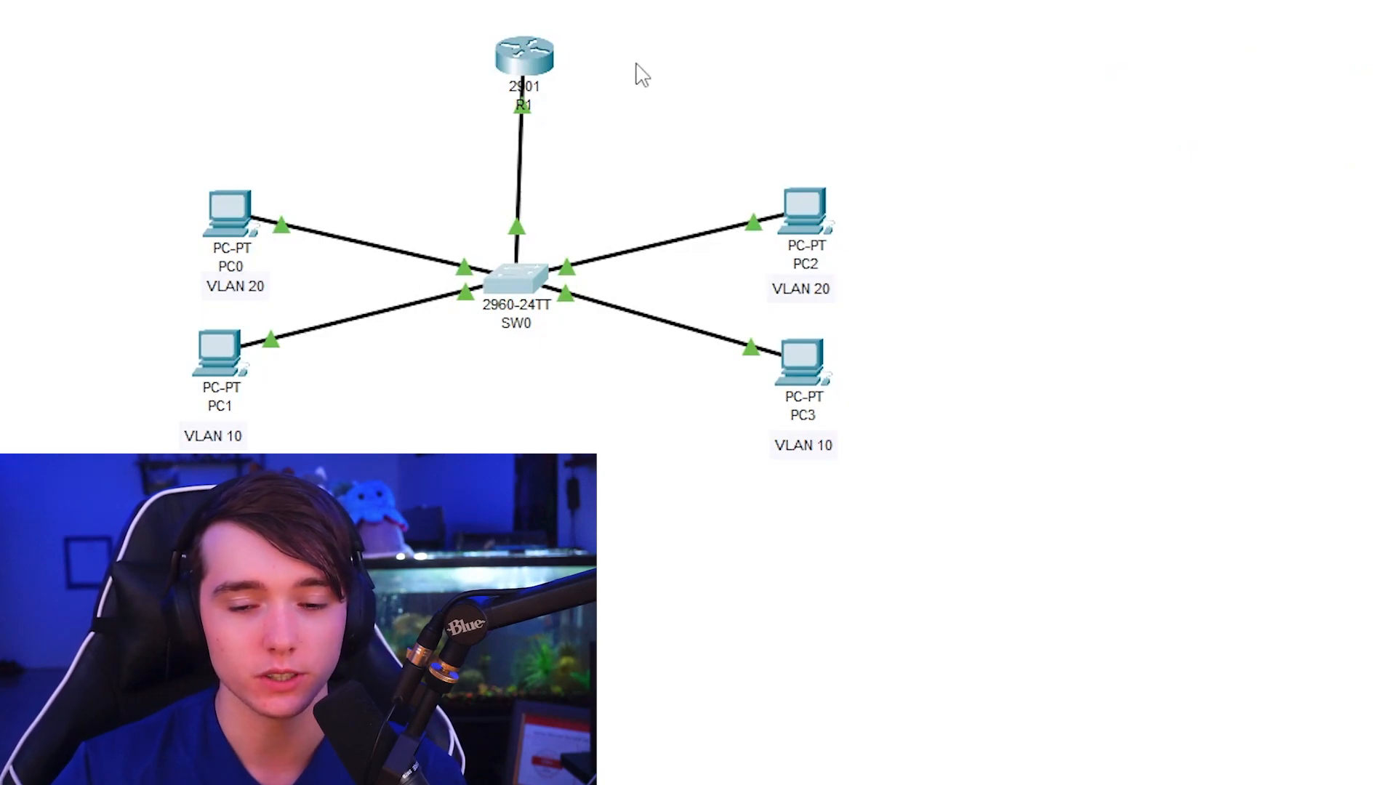
mouse_move(646, 51)
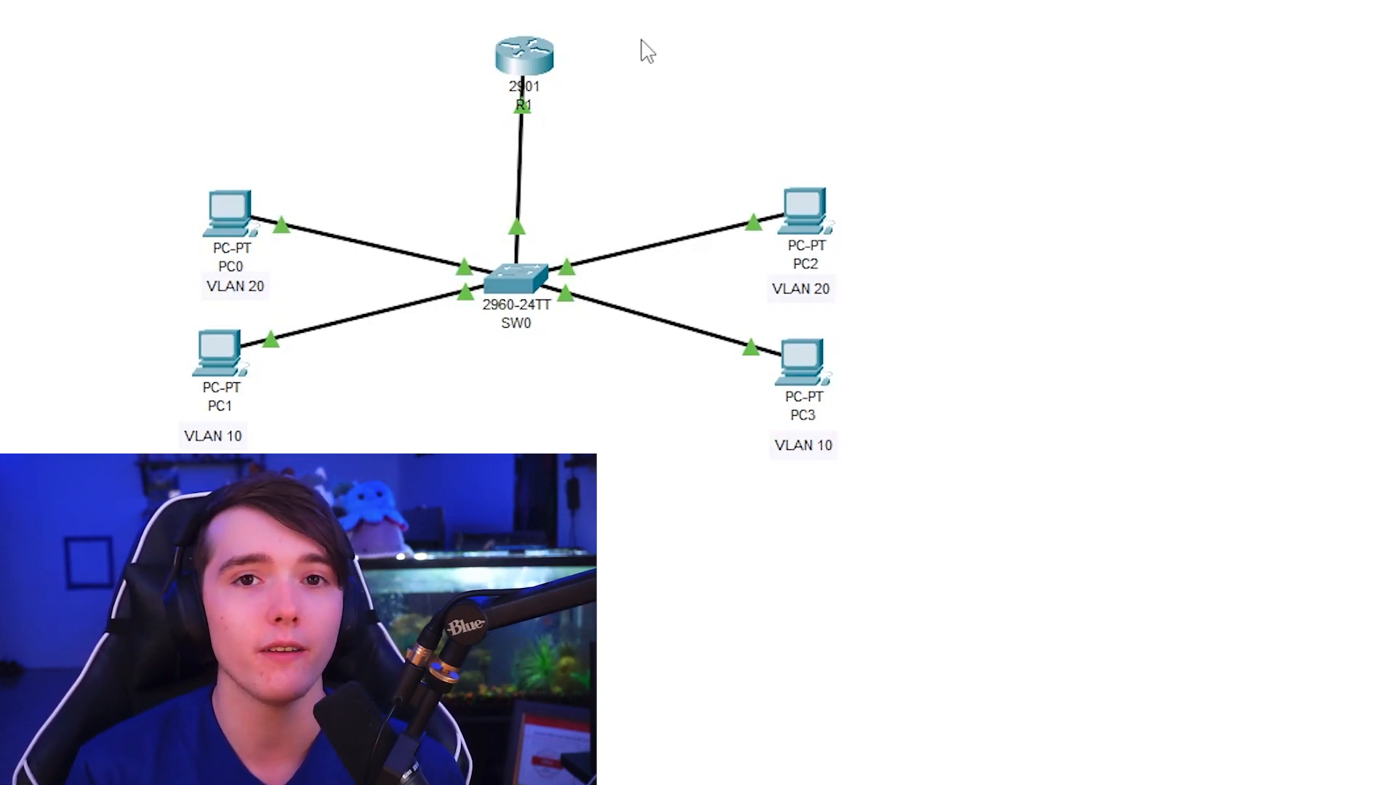
mouse_move(219, 350)
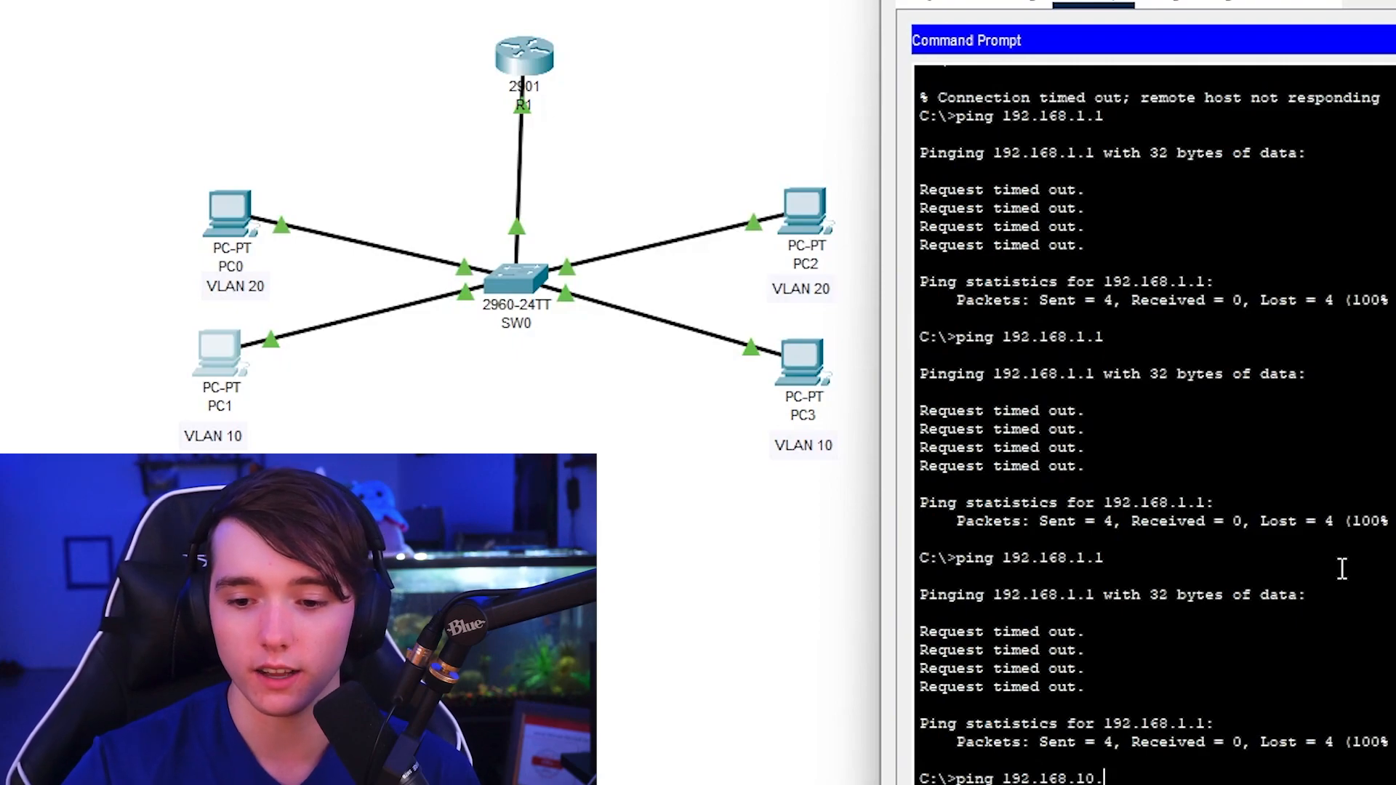
- Ping 192.168.20.3 from PC0 until replies return, and bring up R1's CLI
text(3)
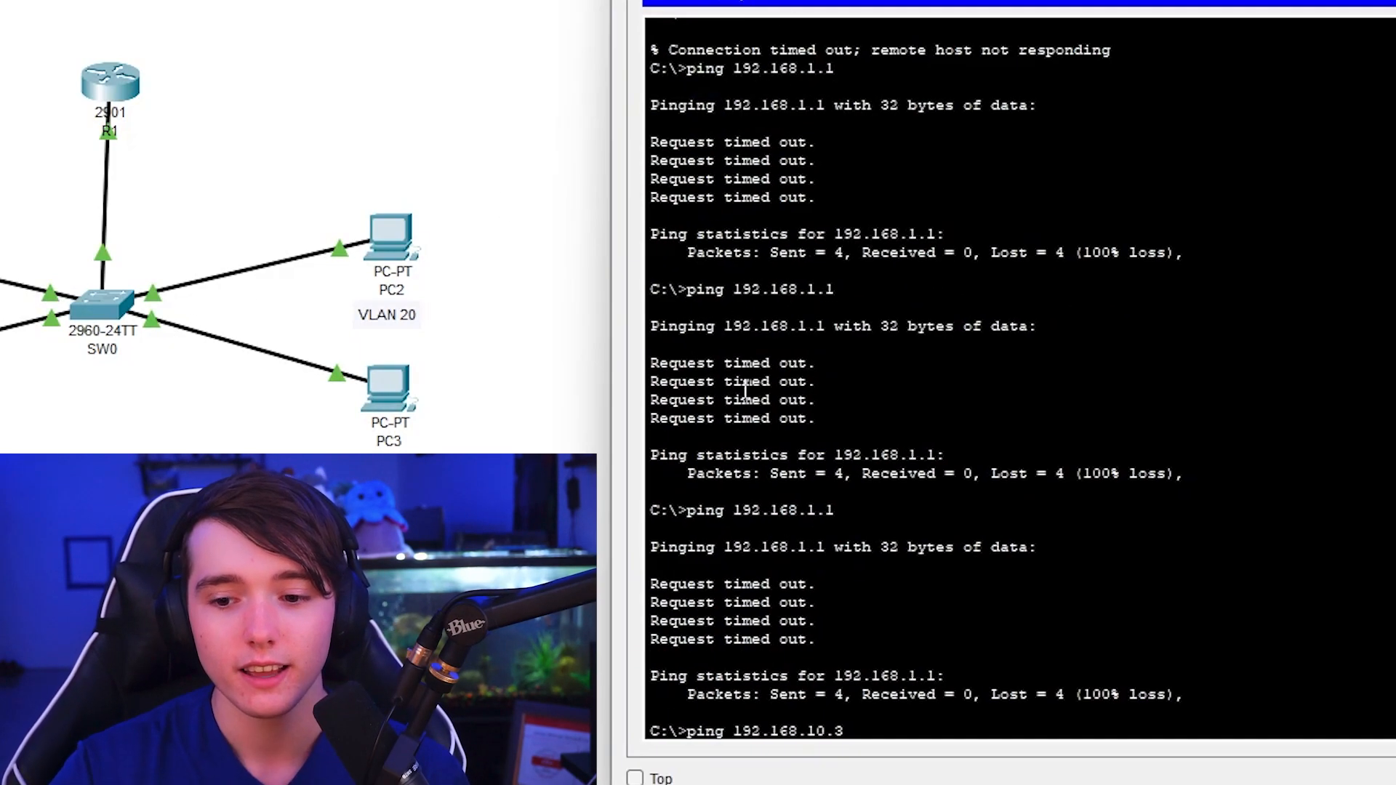
scroll(down, 3)
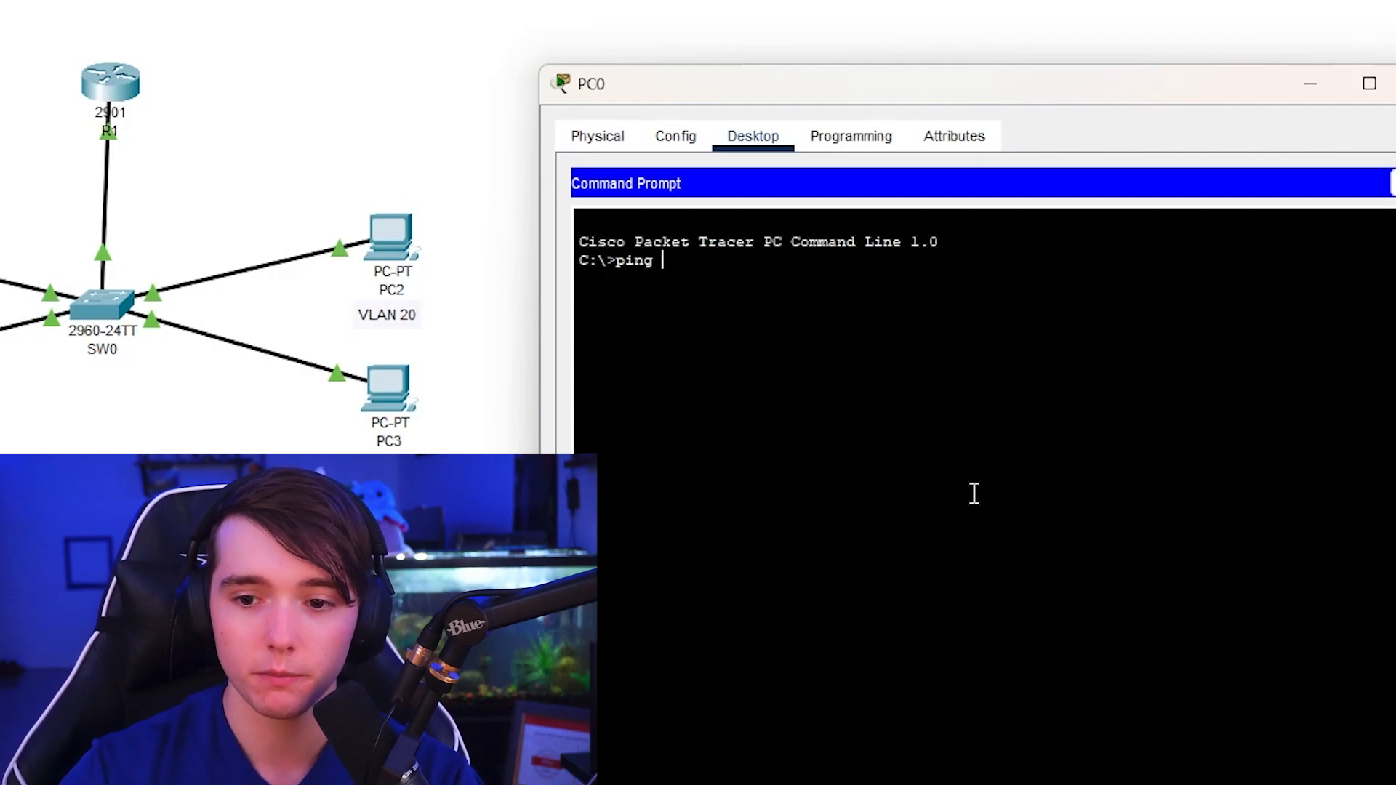
text(192.168.20.3)
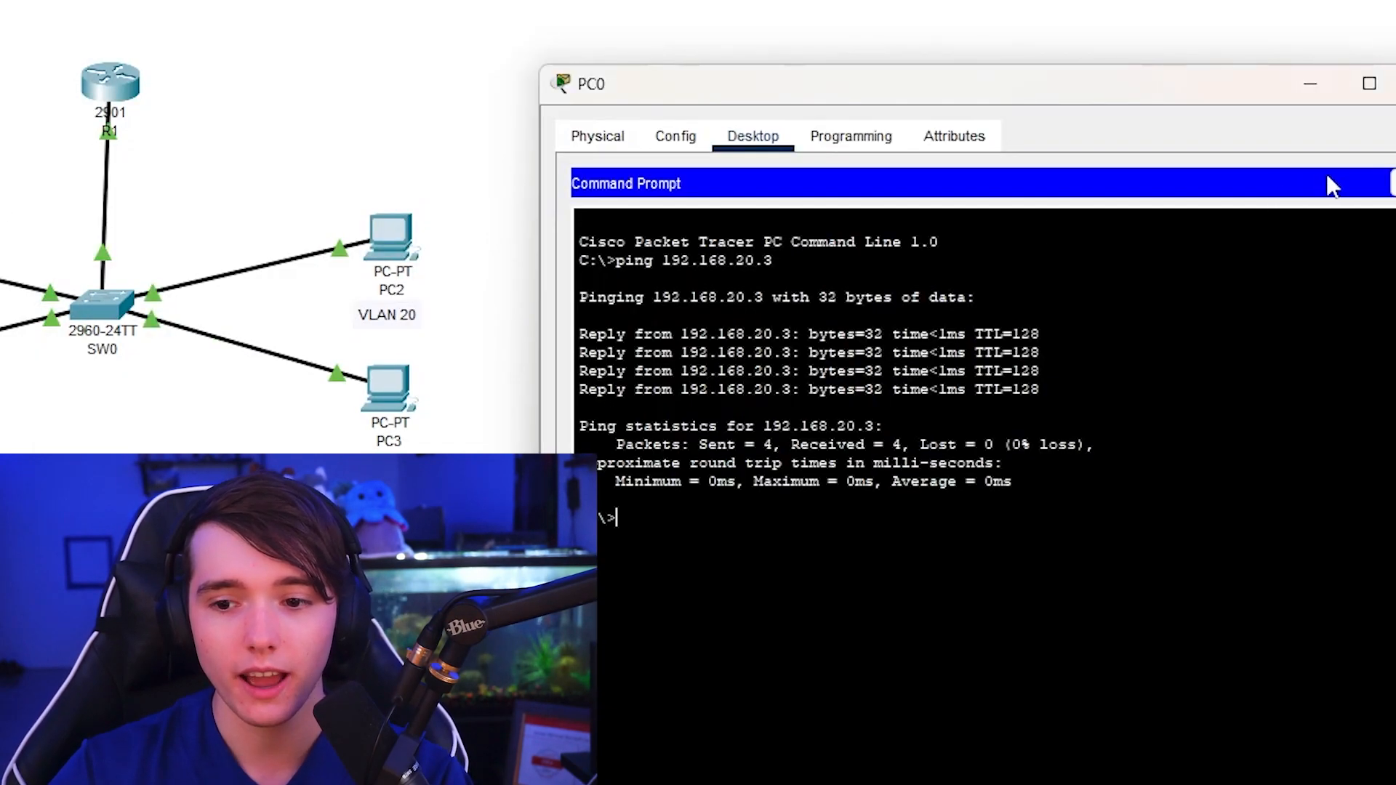
click(1369, 83)
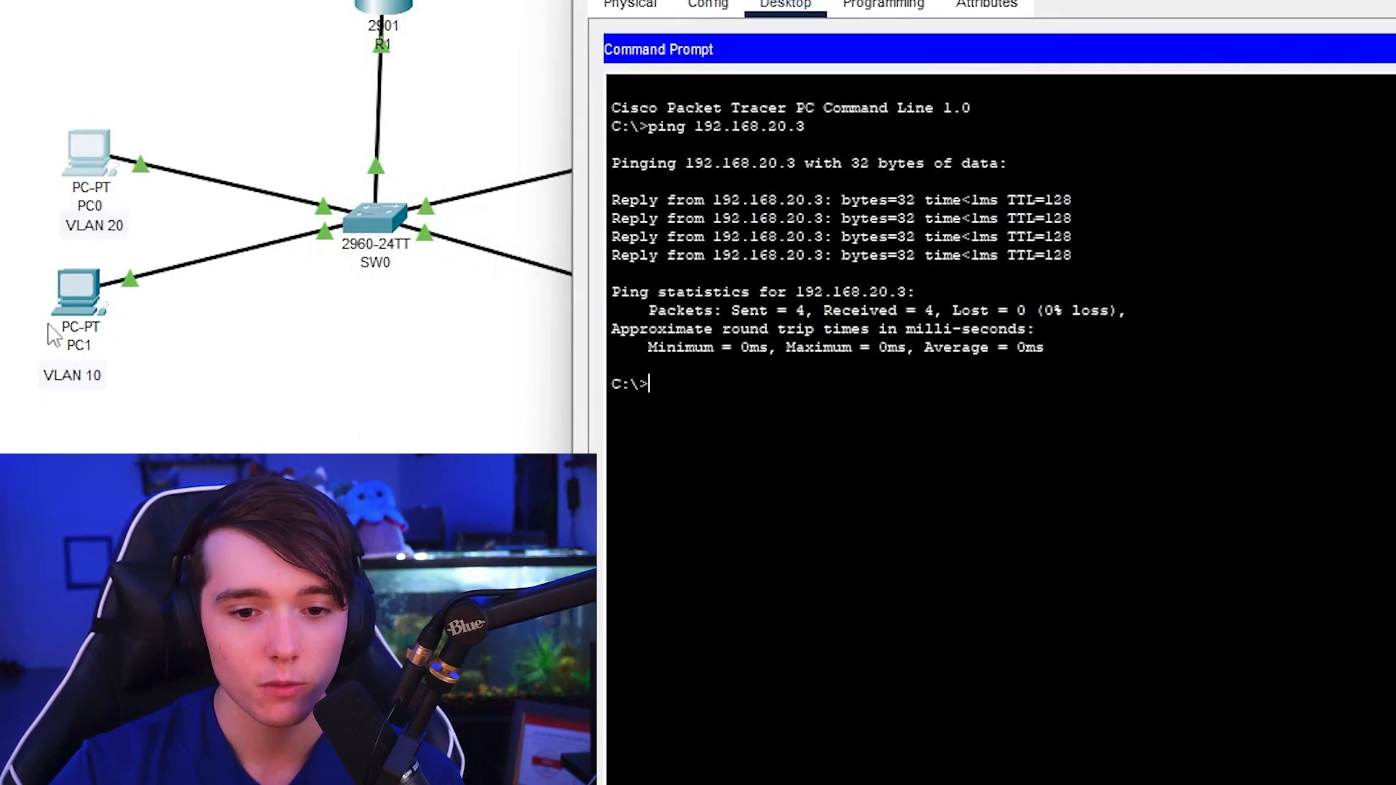
text(ping 192.168.20.)
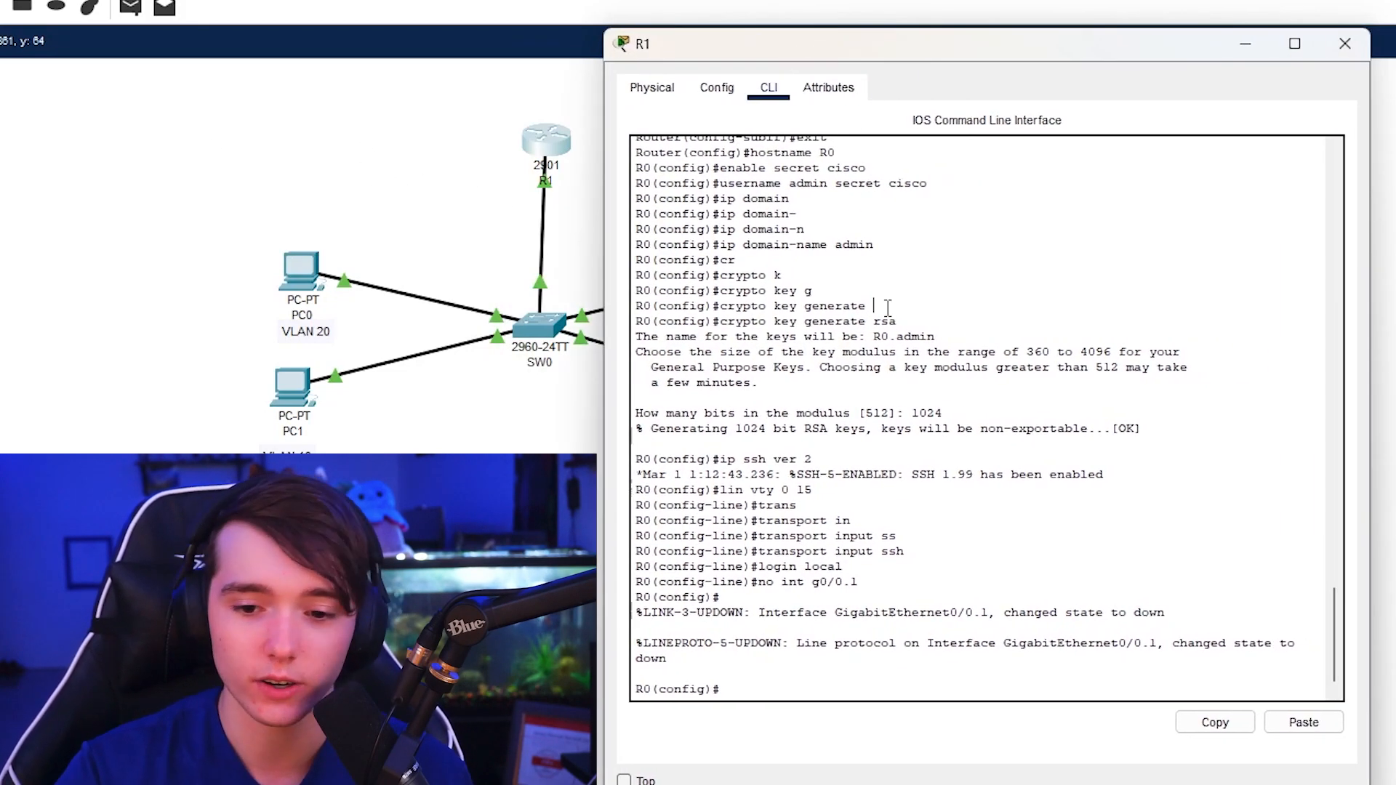
- Run shutdown then no shutdown on R1's interface g0/0 to bring g0/0 and g0/0.99 up
text(i)
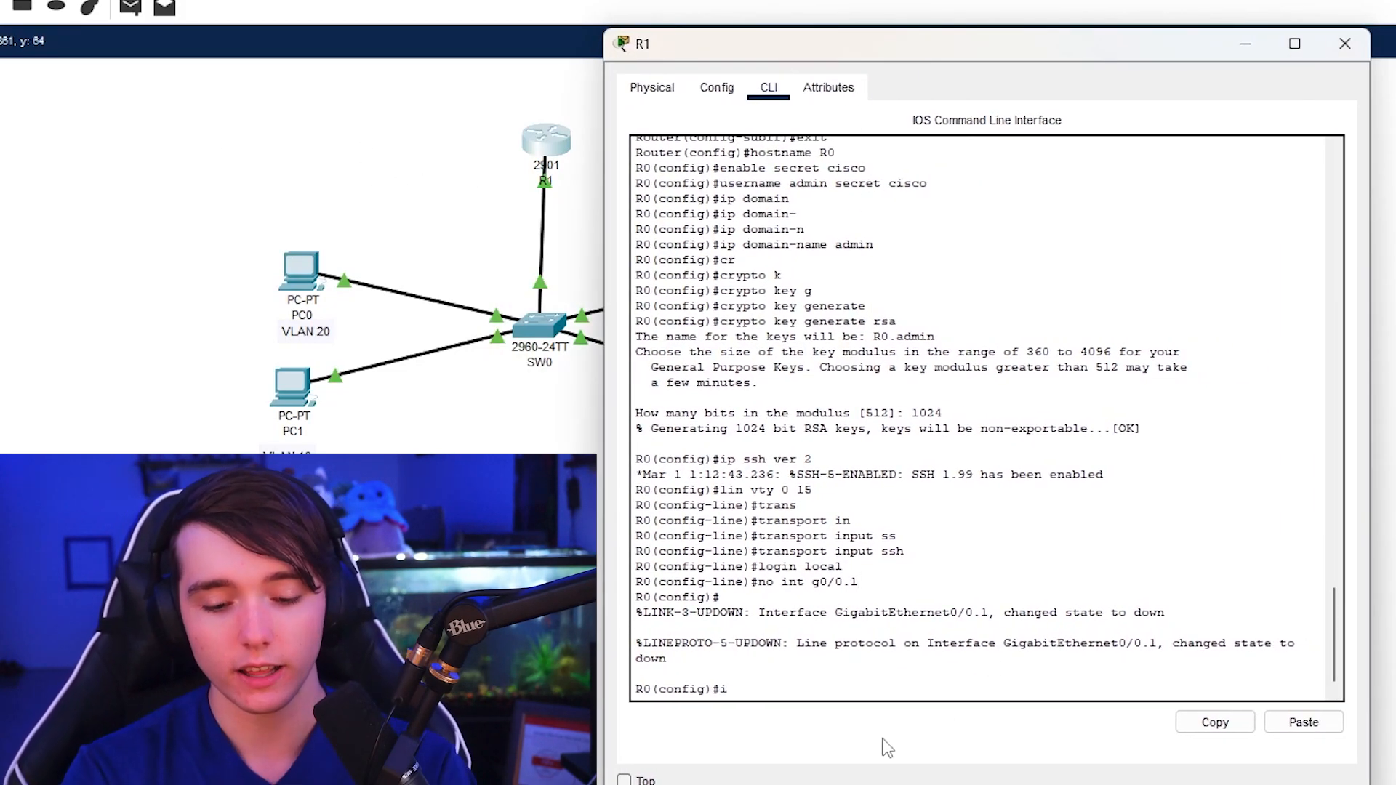
text(nt g0/0)
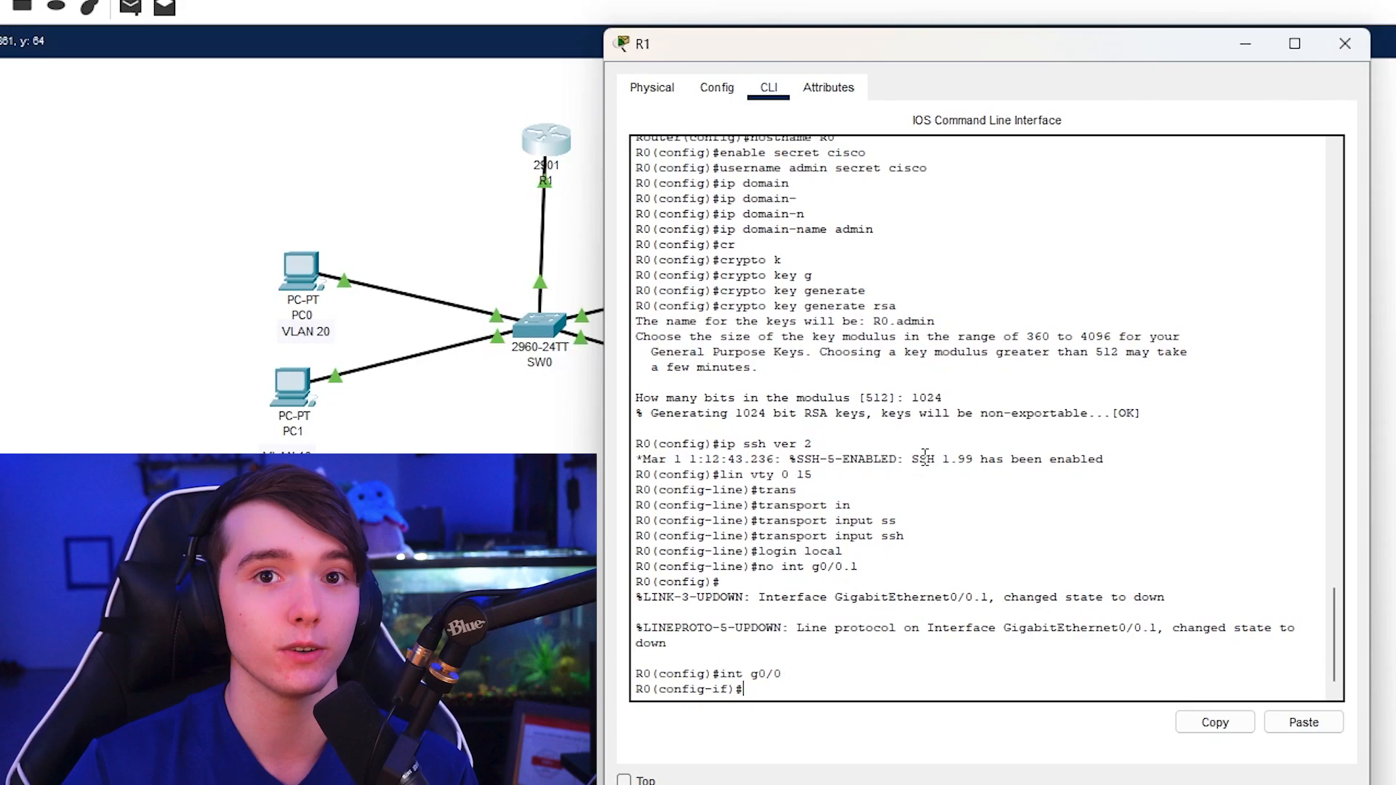
text(shut)
text(3)
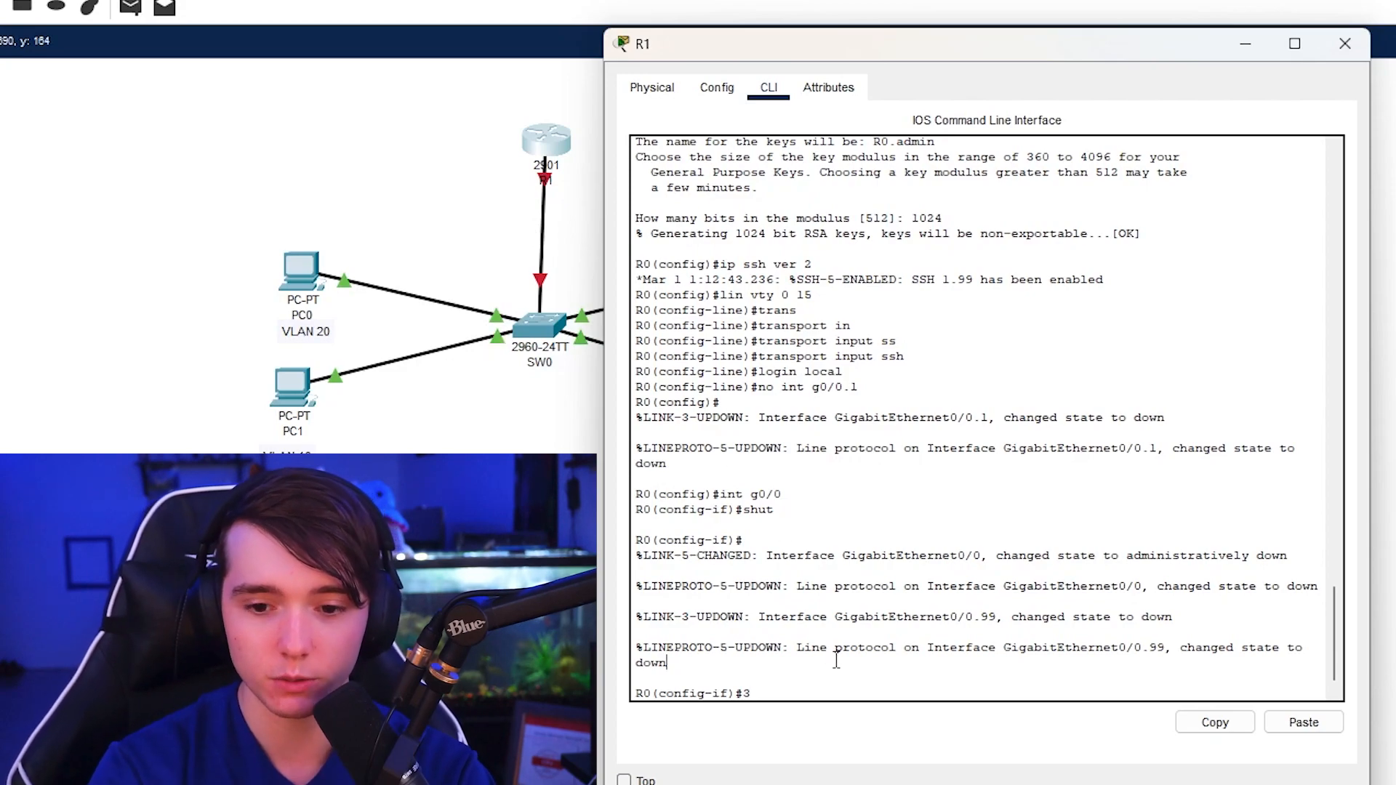
text(no shutdown)
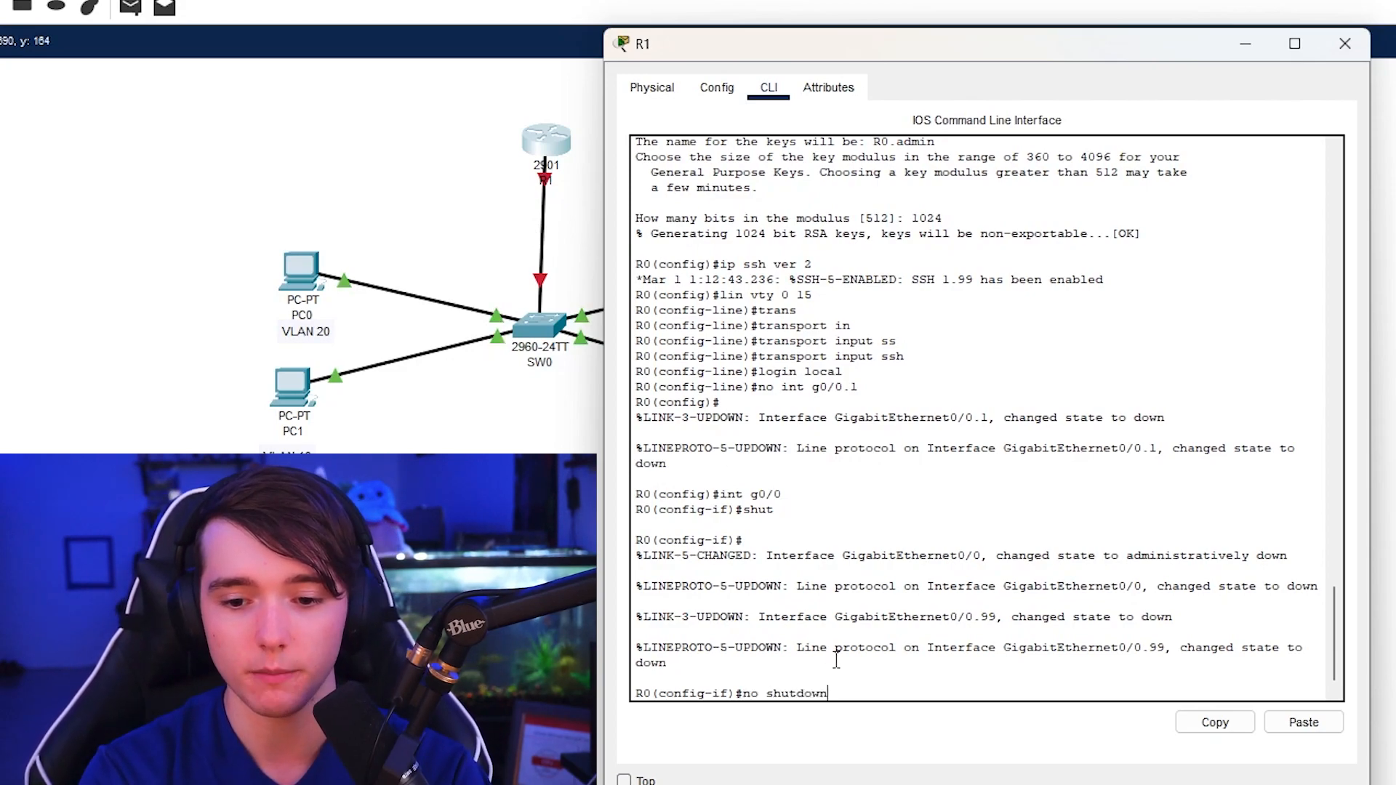
key(enter)
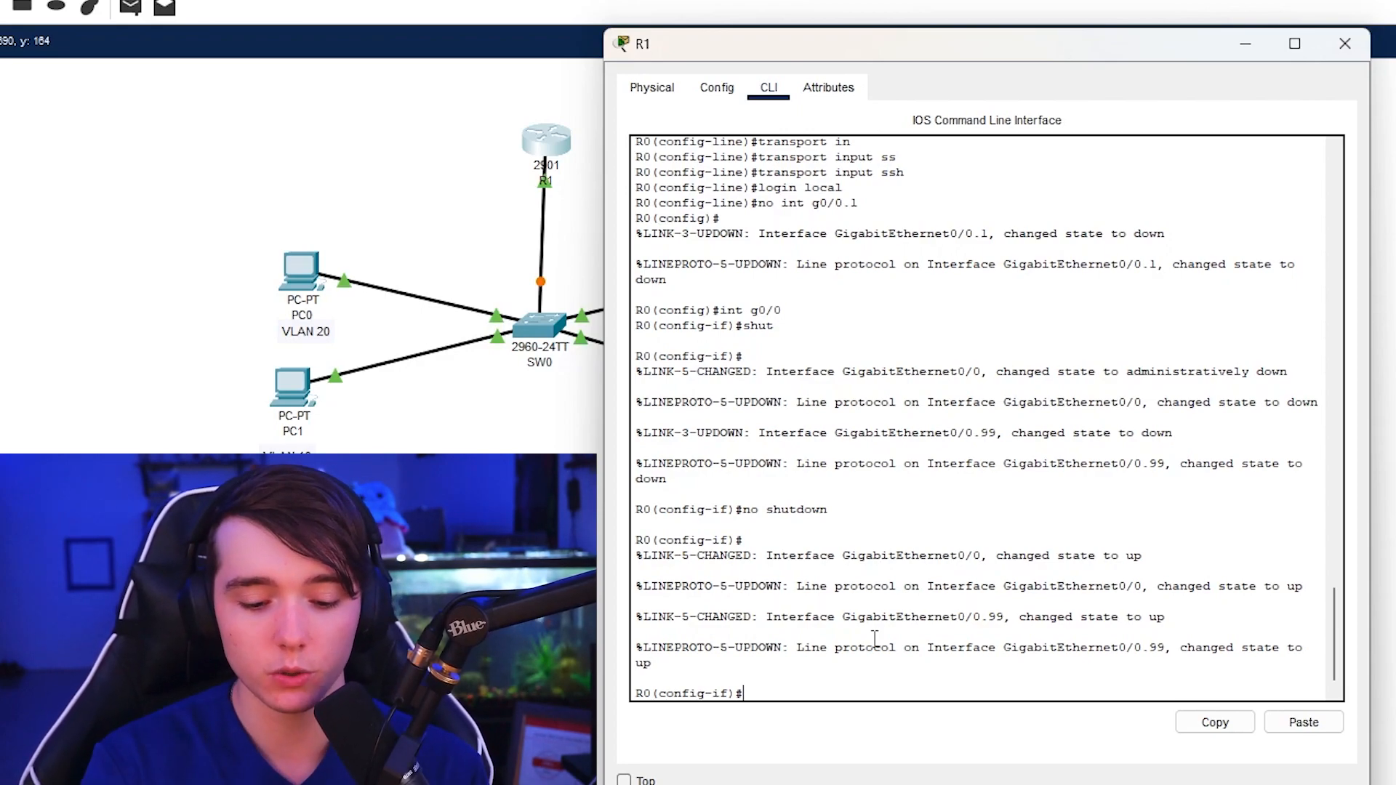
- Enter subinterface configuration mode for GigabitEthernet0/0.10 on R1
text(int g/)
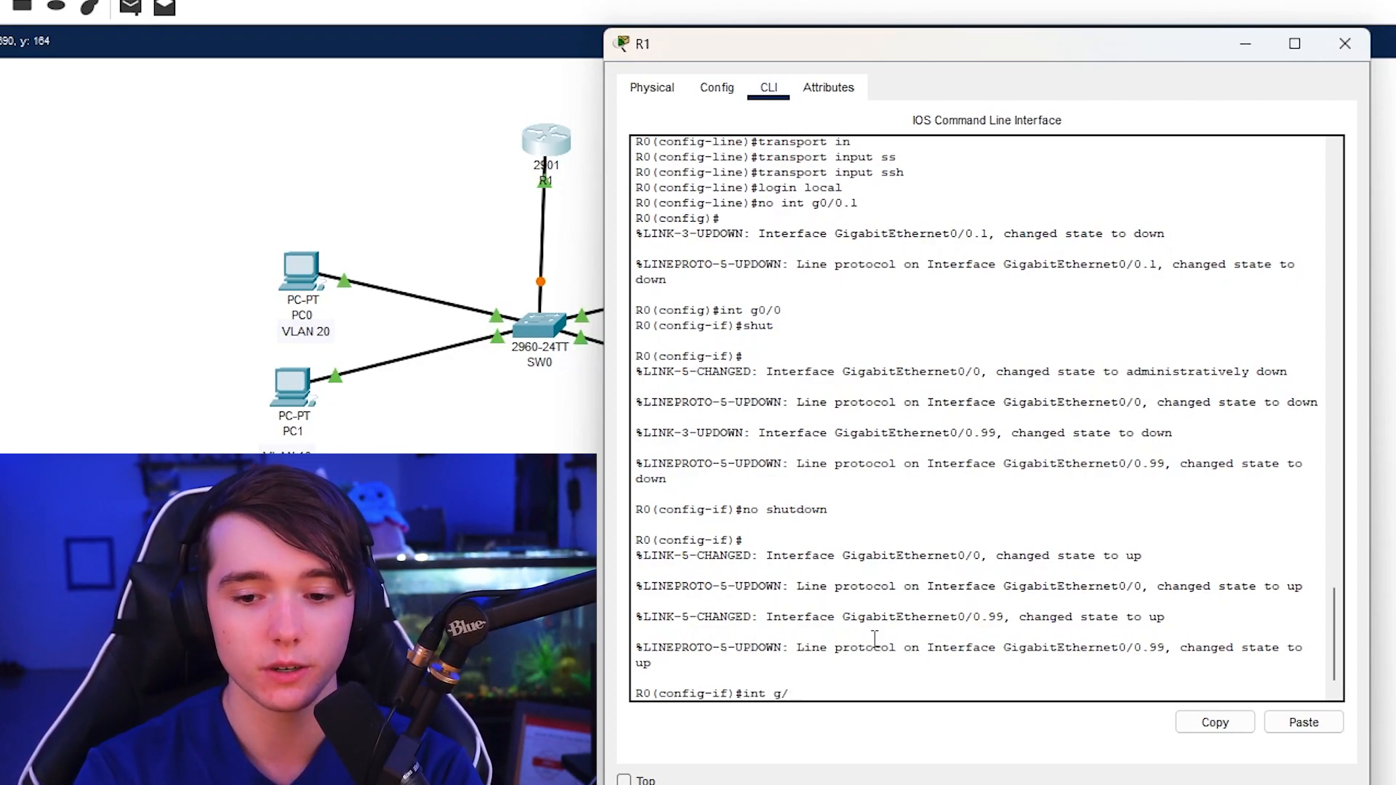
text(0/0)
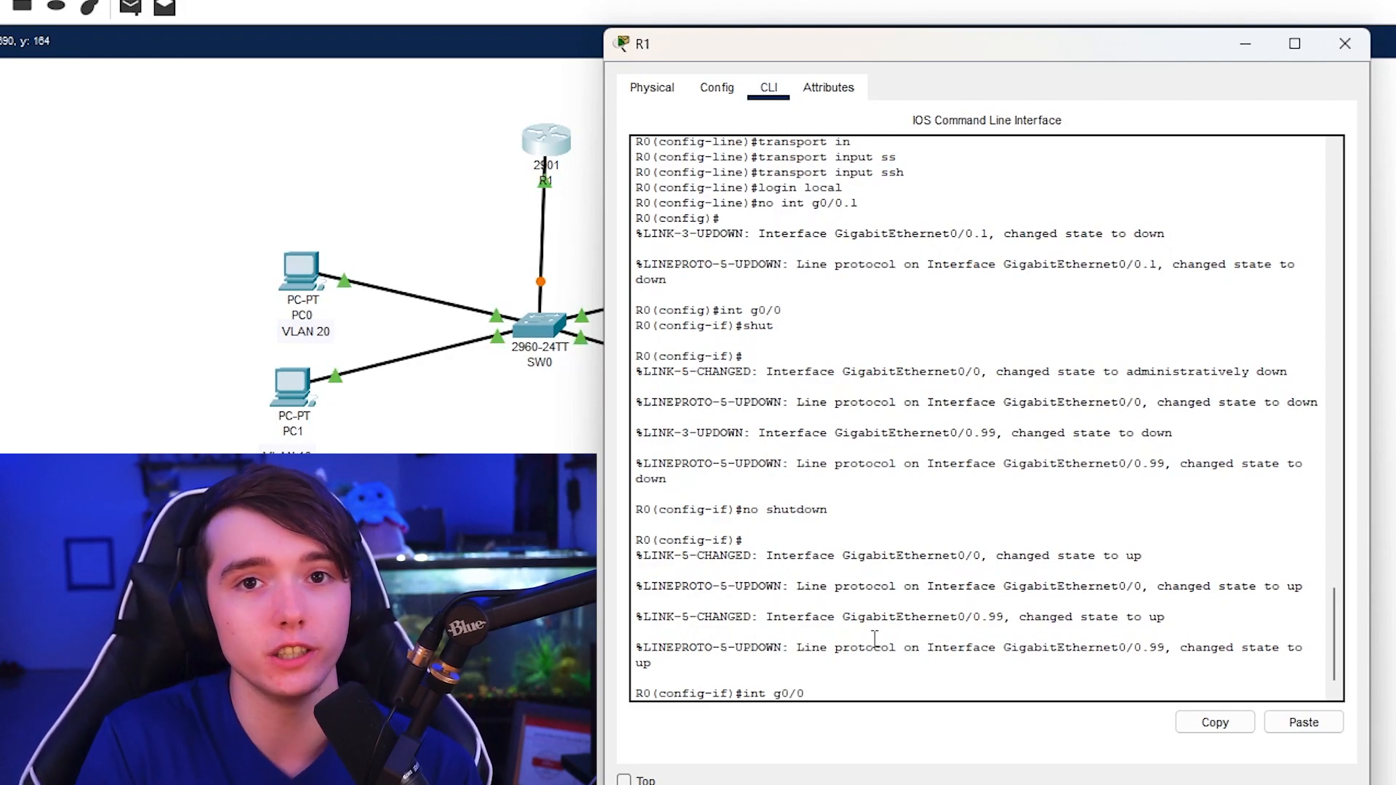
text(.)
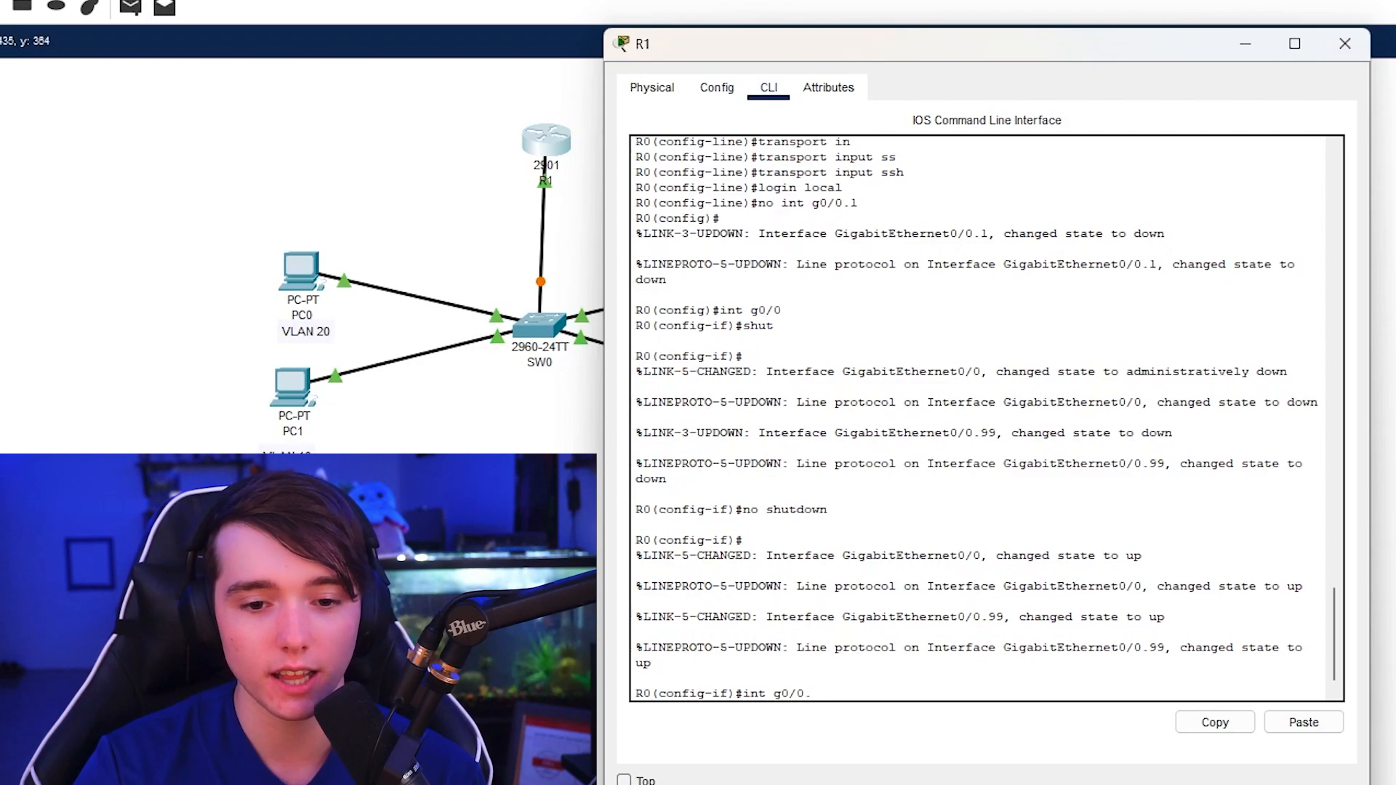
text(10)
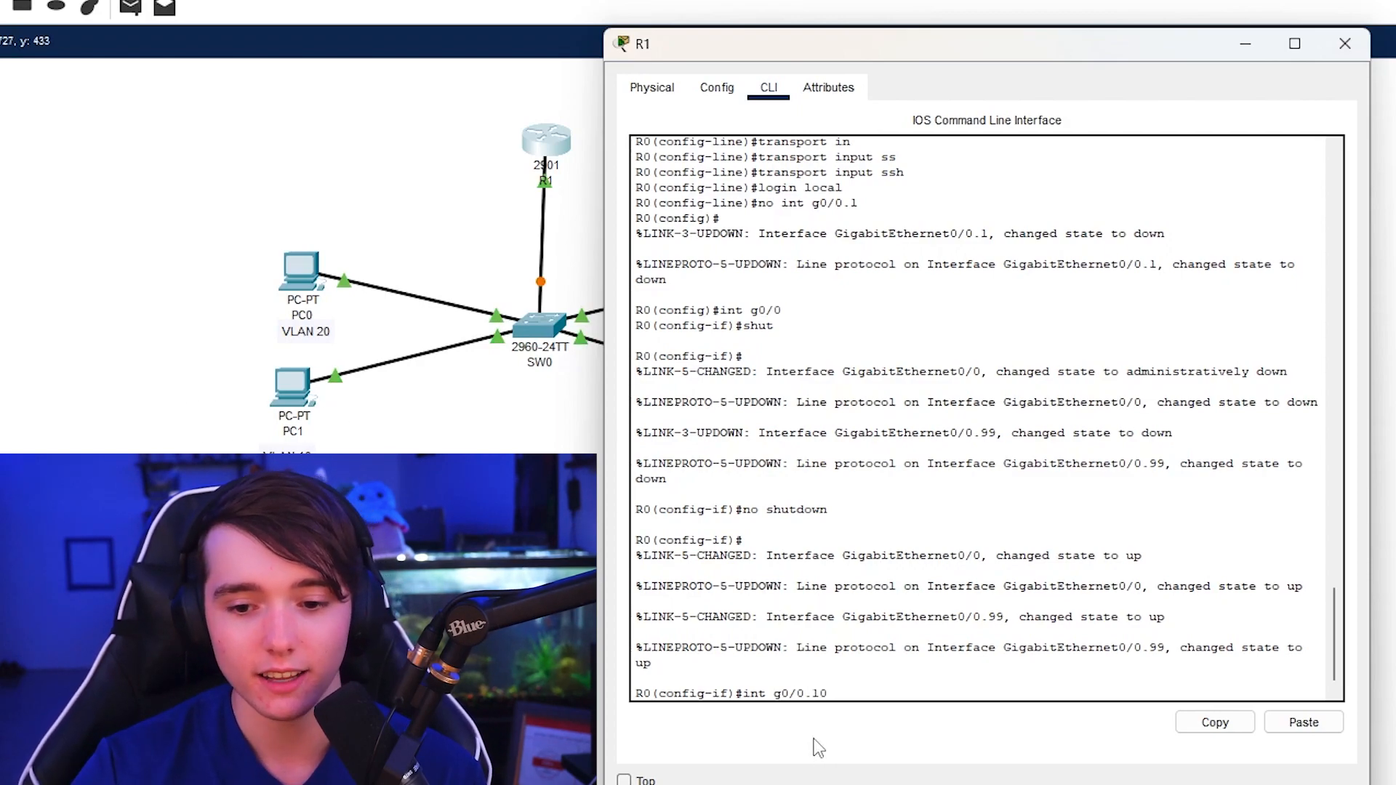
double_click(782, 693)
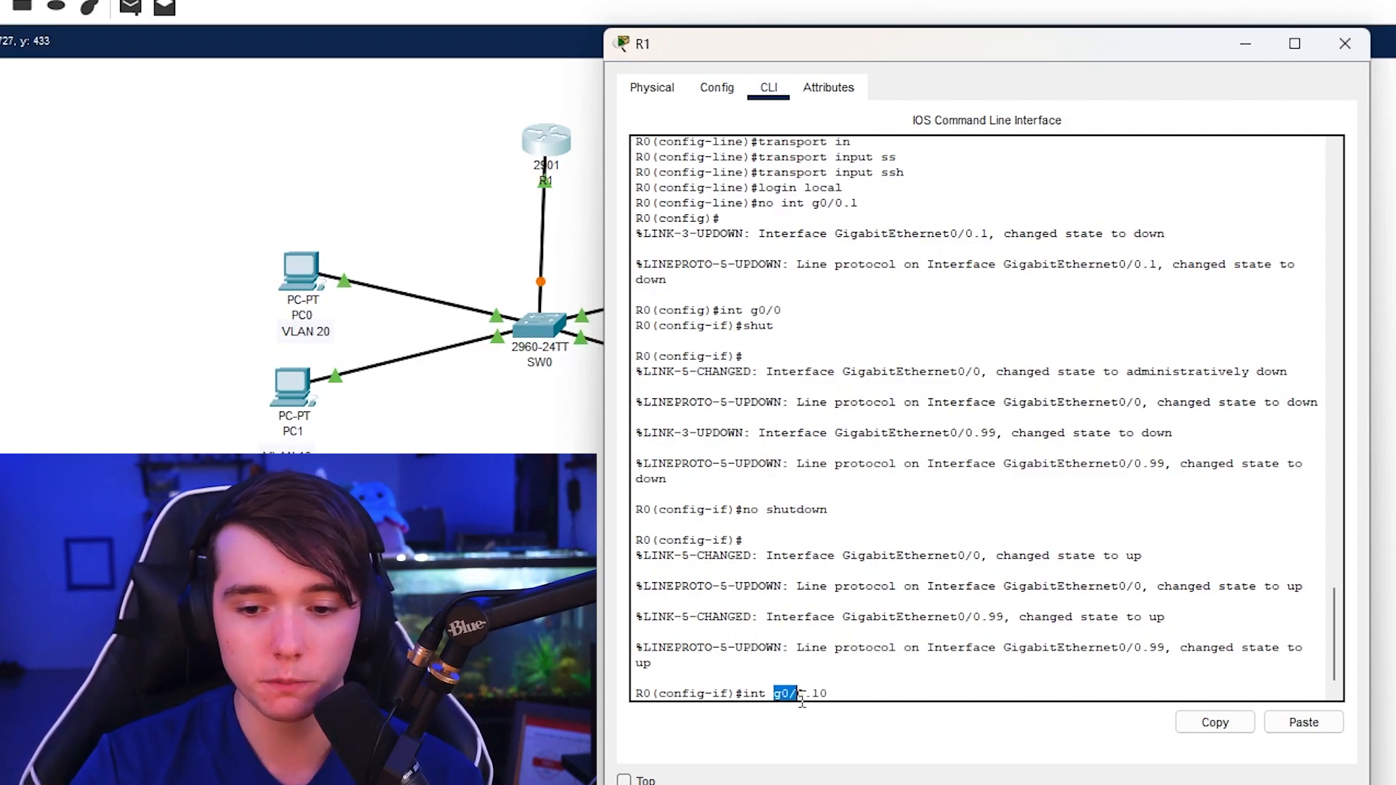
text(0.10)
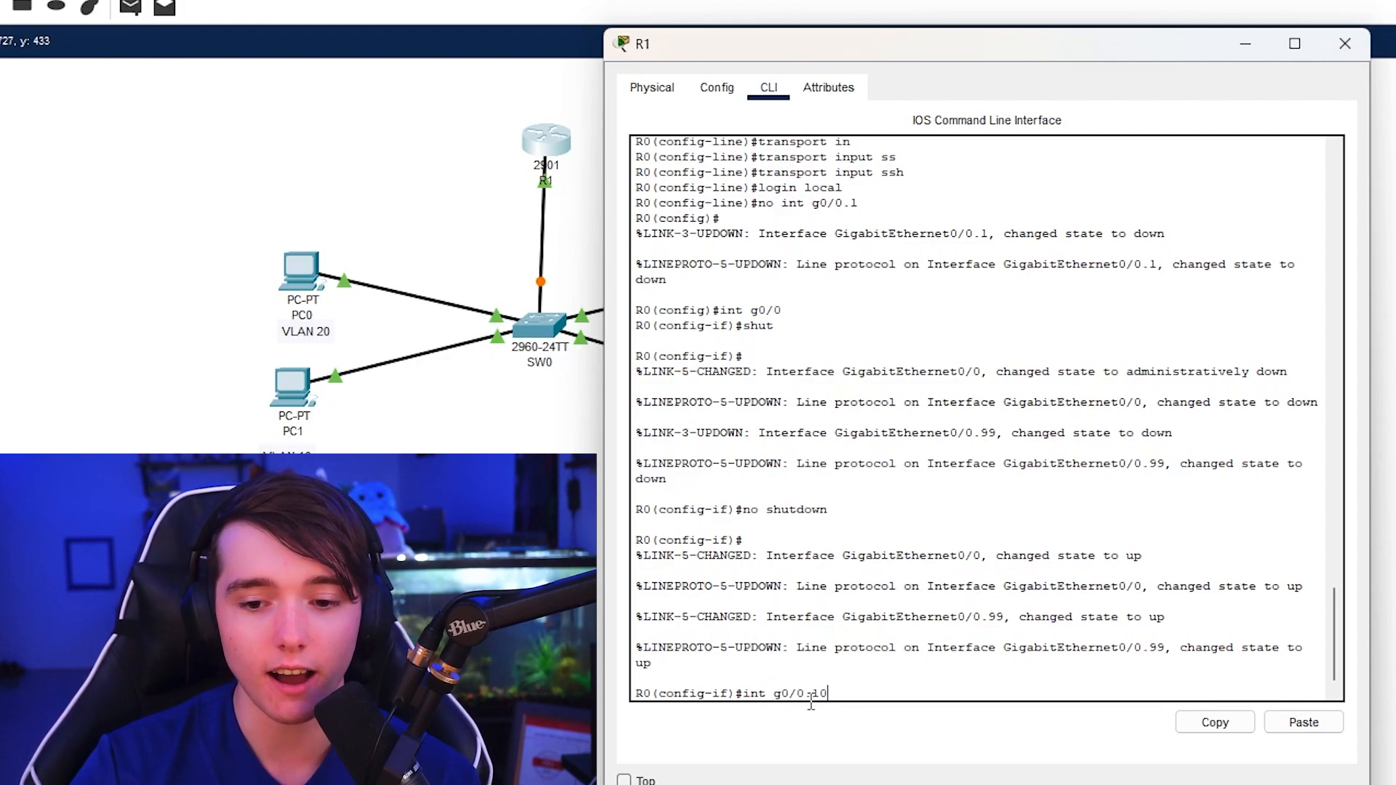
double_click(818, 693)
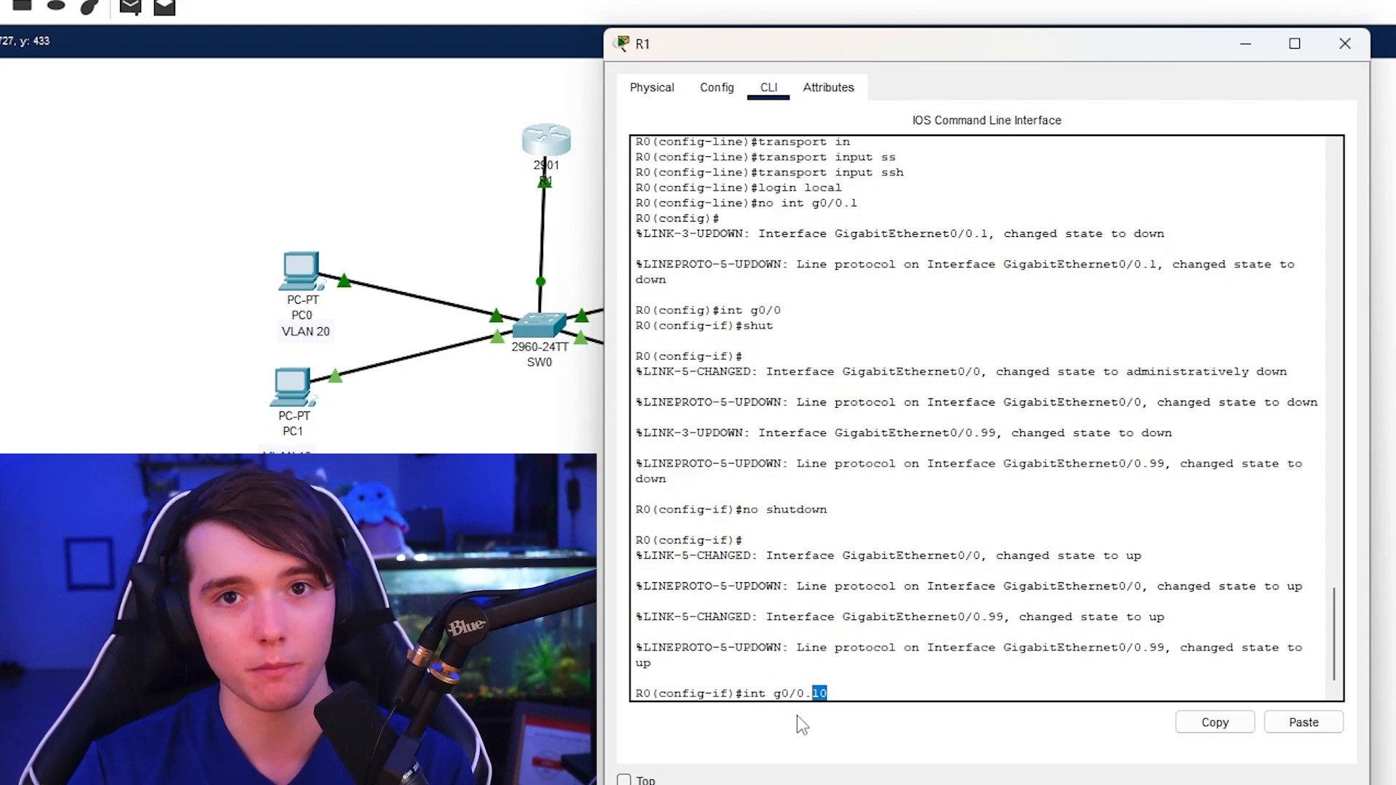
key(enter)
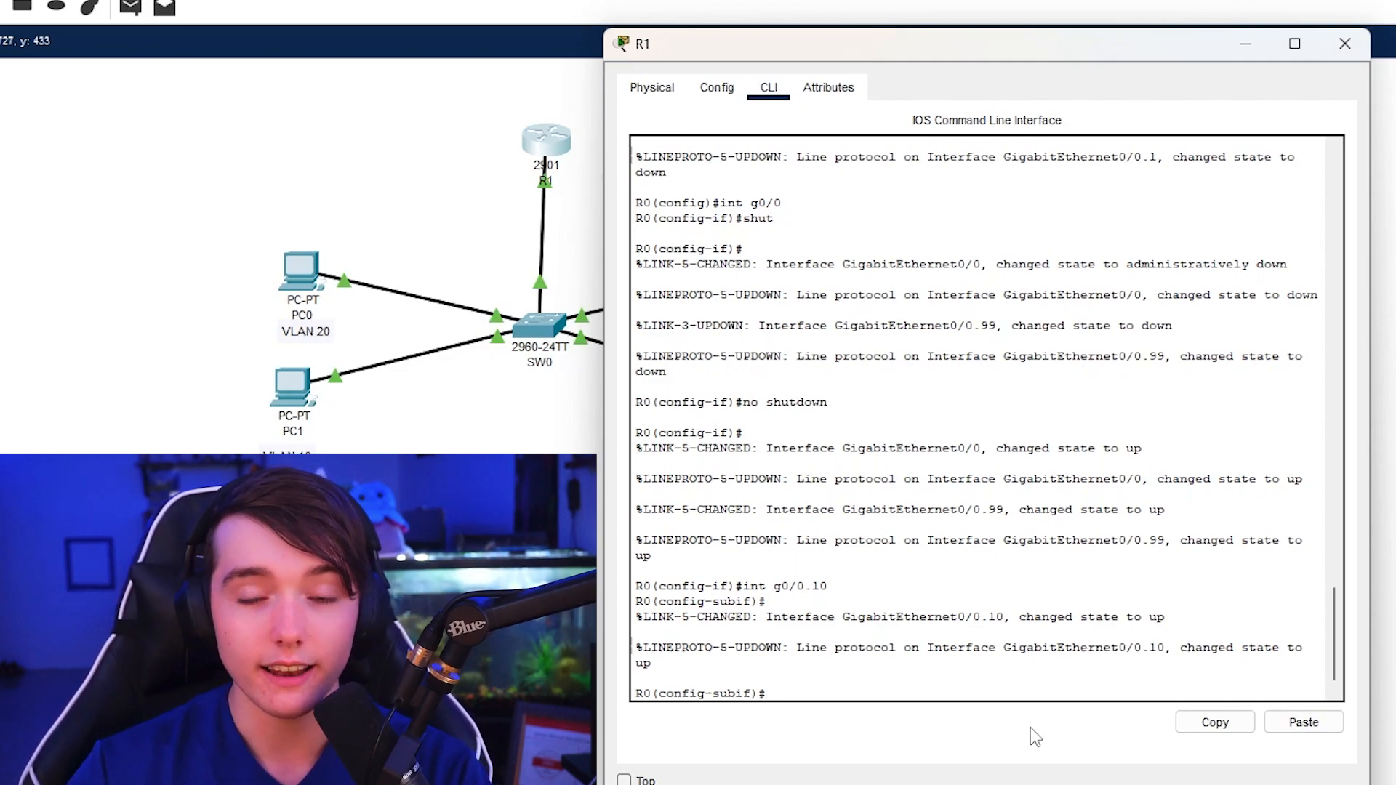
- Begin assigning address 192.168.10.1 255.255.255.0 to g0/0.10
text(ip)
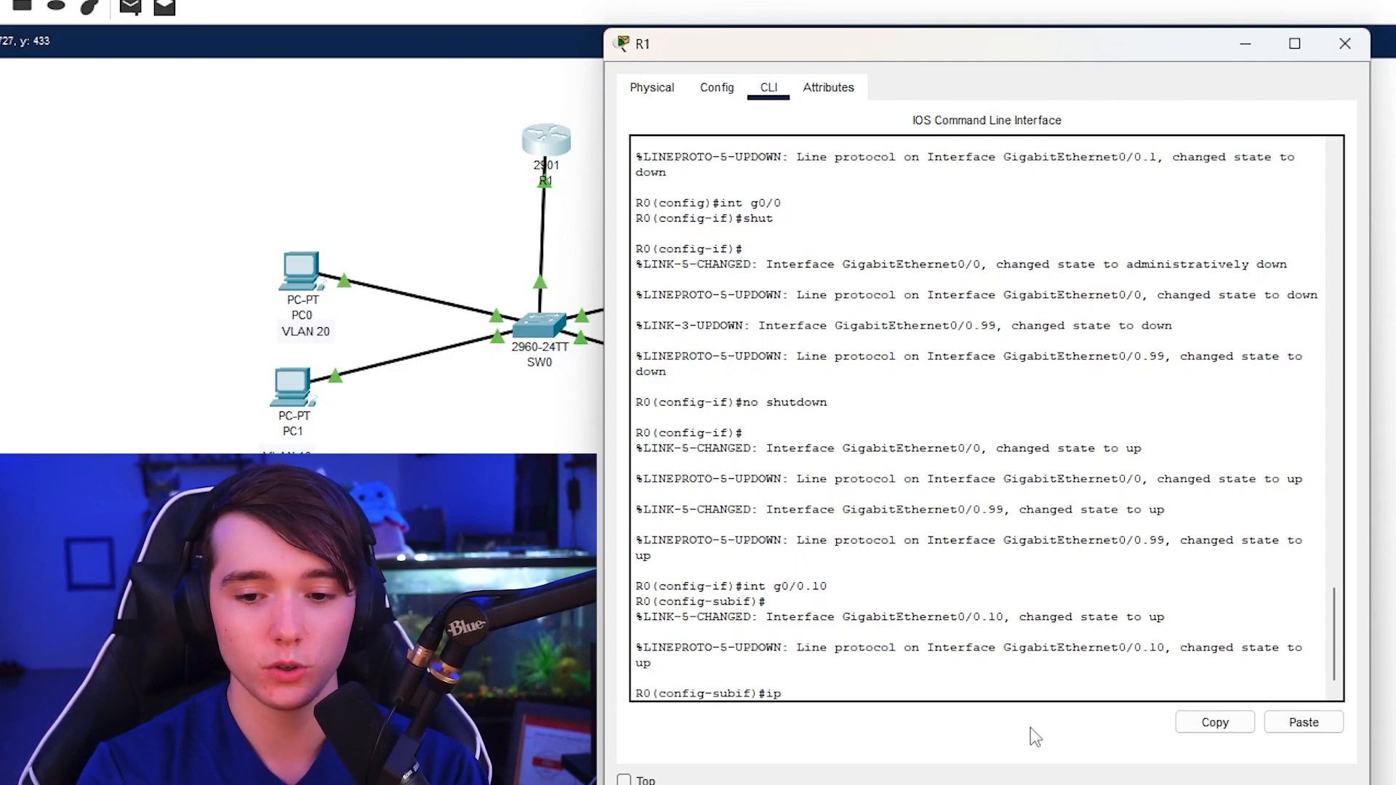
text(add 192.168.)
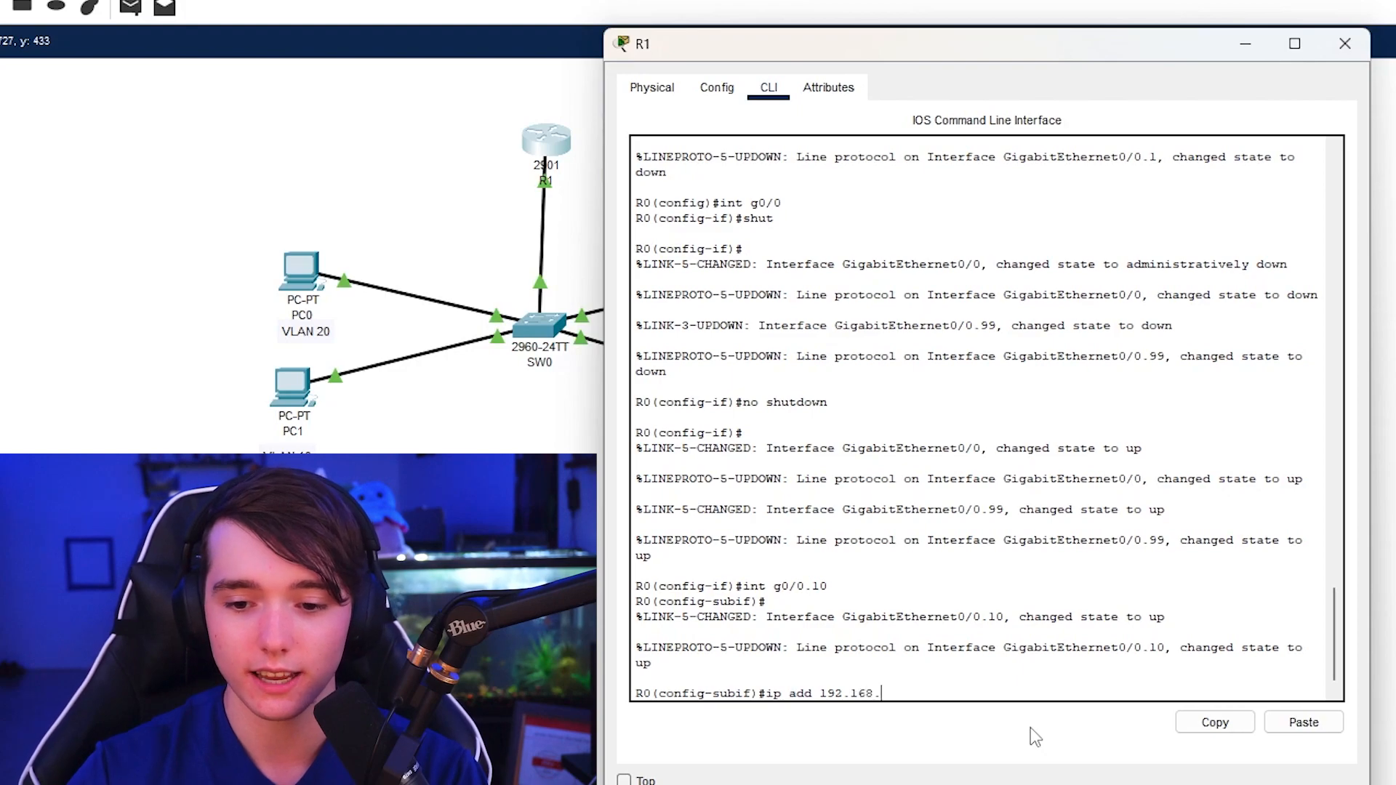
text(10.)
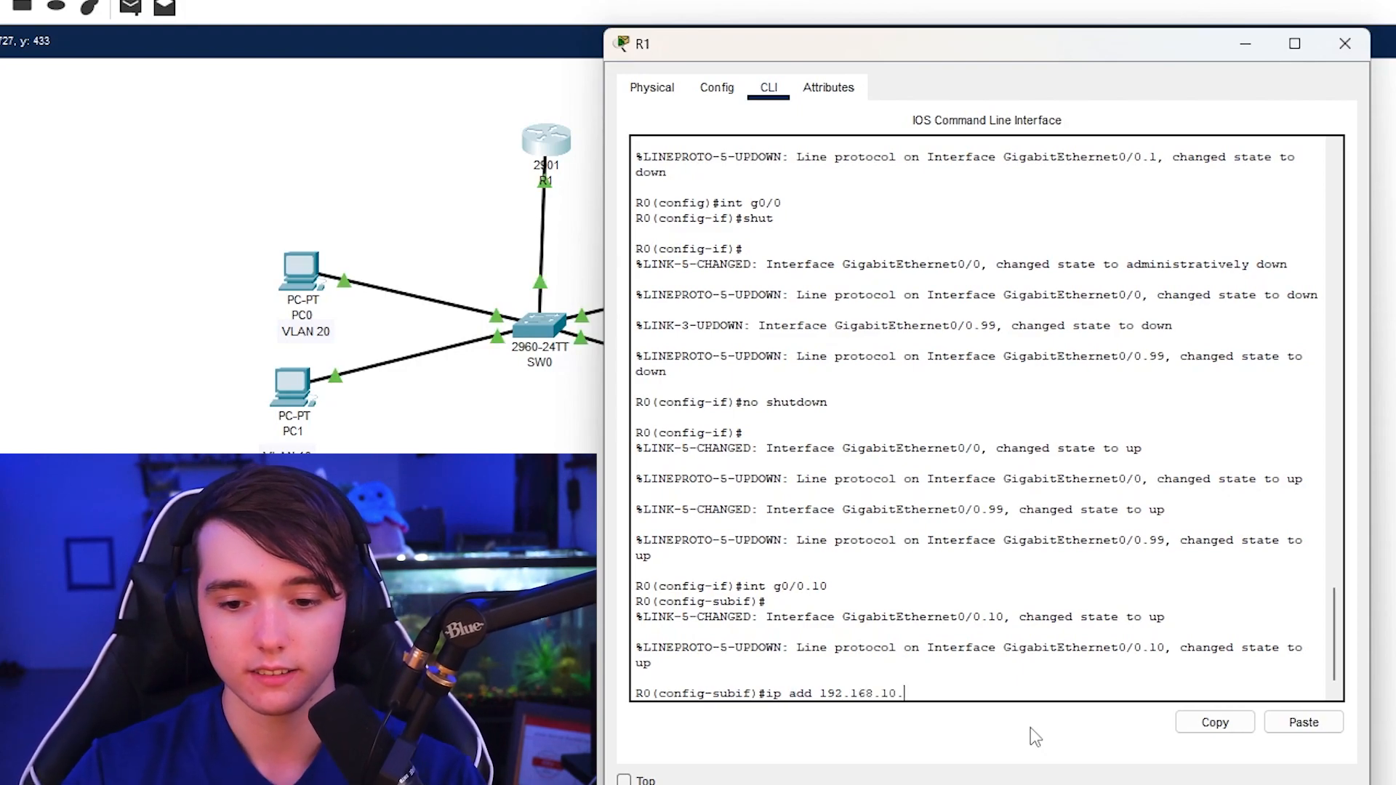
text(1 255.255.255.0)
text(encapsulation )
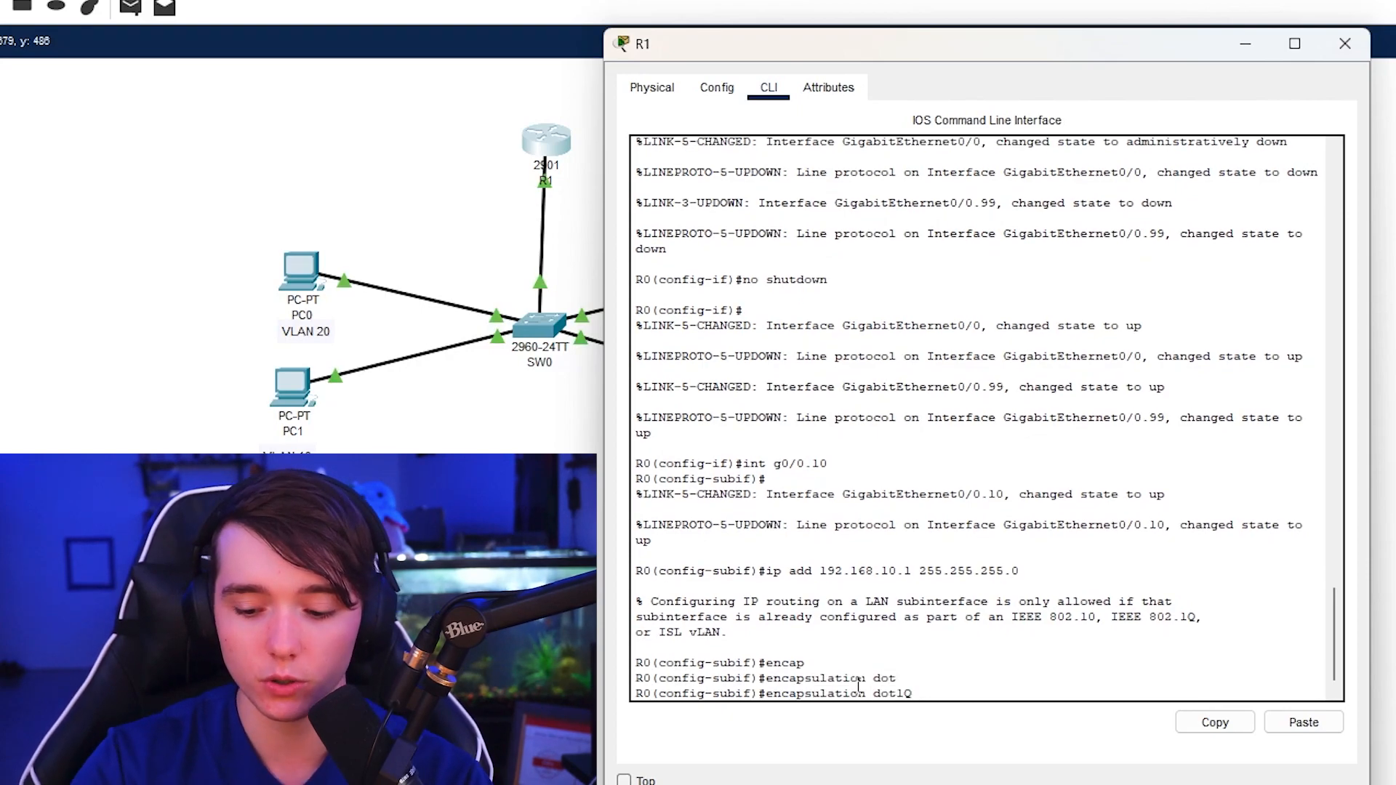
- Tag g0/0.10 with dot1Q VLAN 10, apply 192.168.10.1/24, and enable it
text(dot1Q ?)
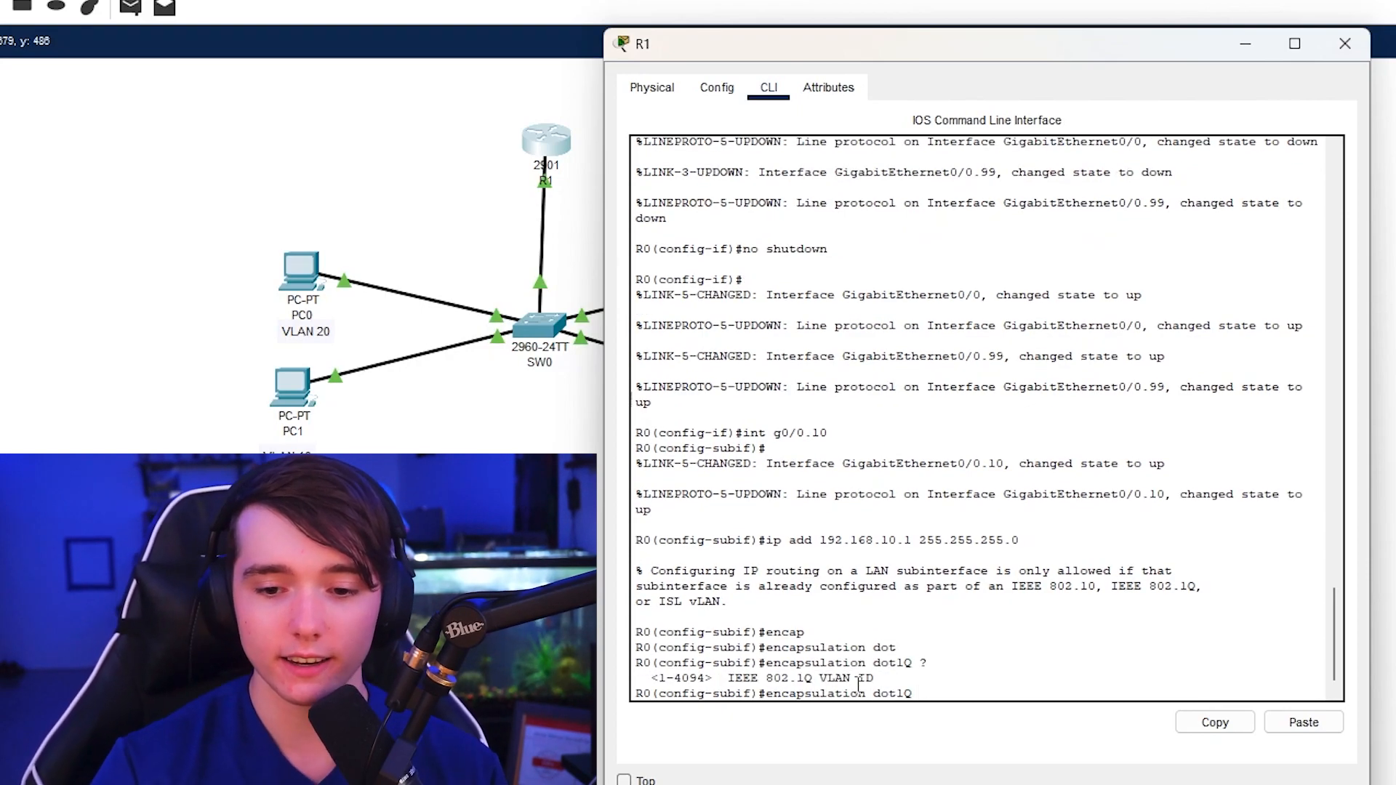
text(10)
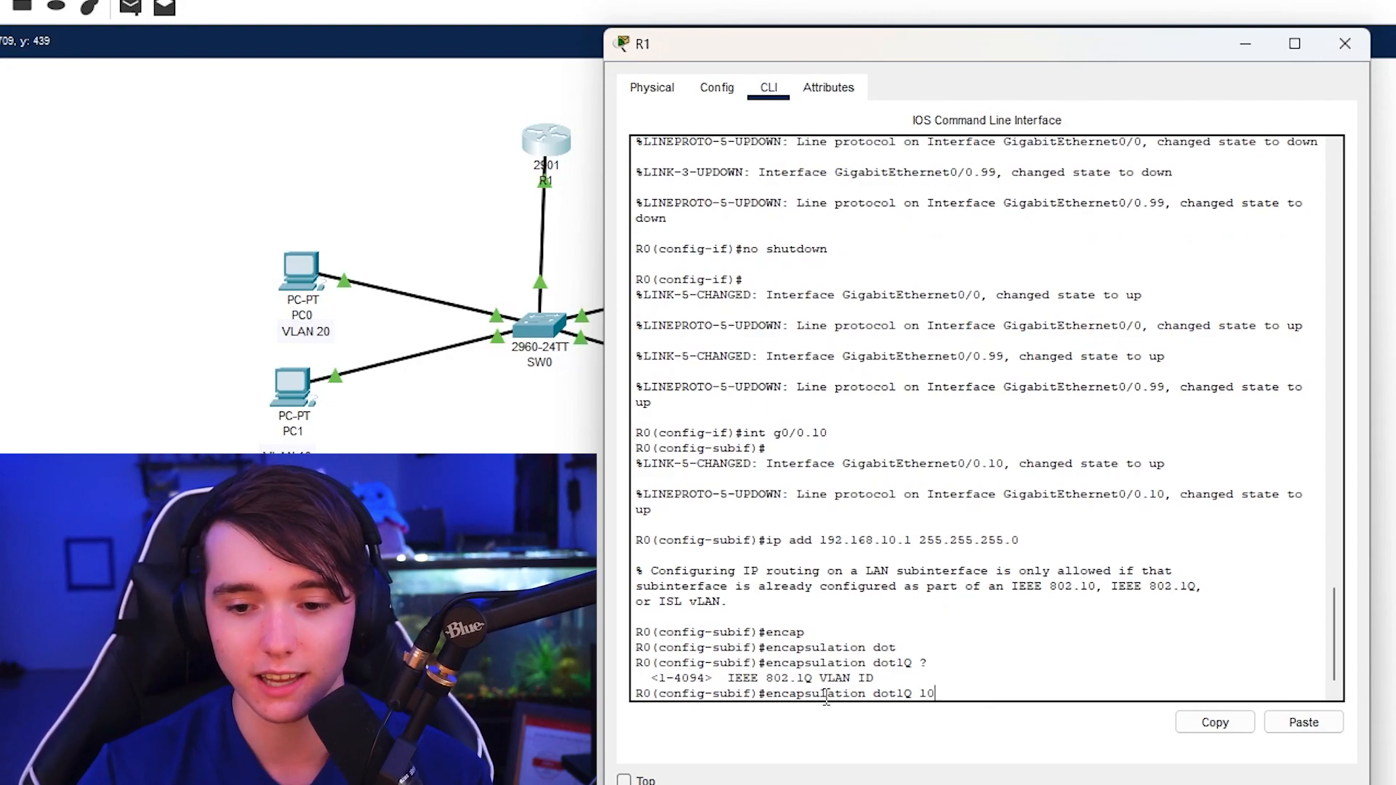
key(enter)
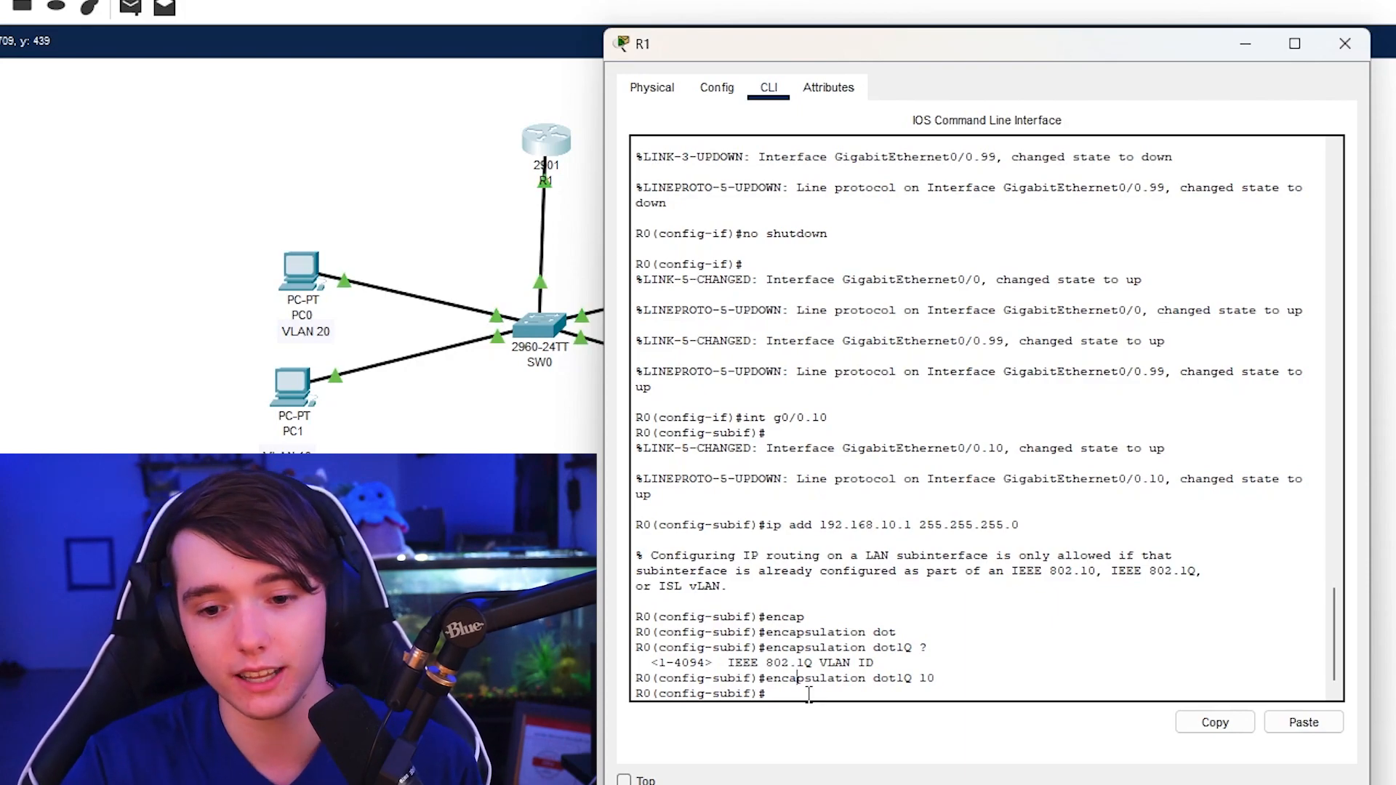
text(ip add 192.168.10.1 255.255.255.0)
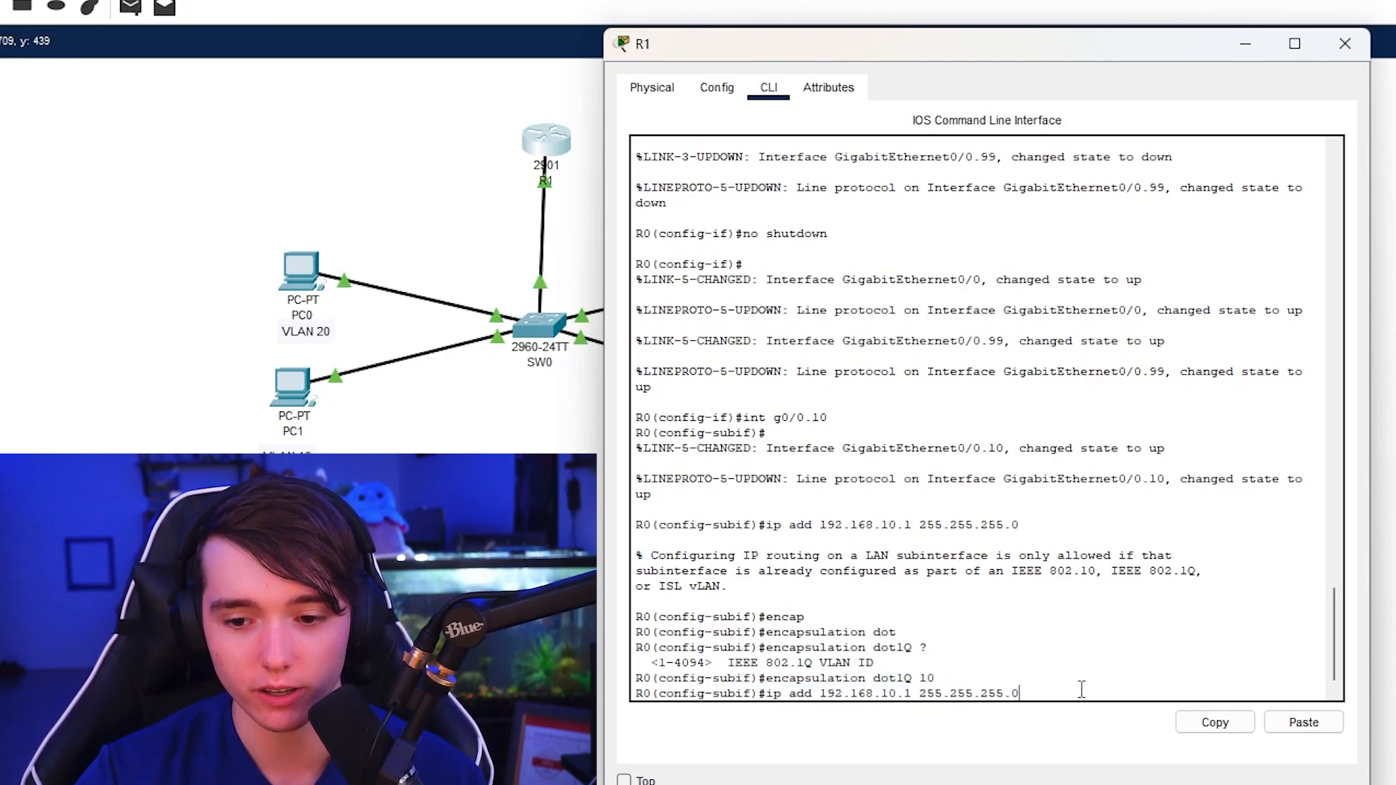
text(no shut)
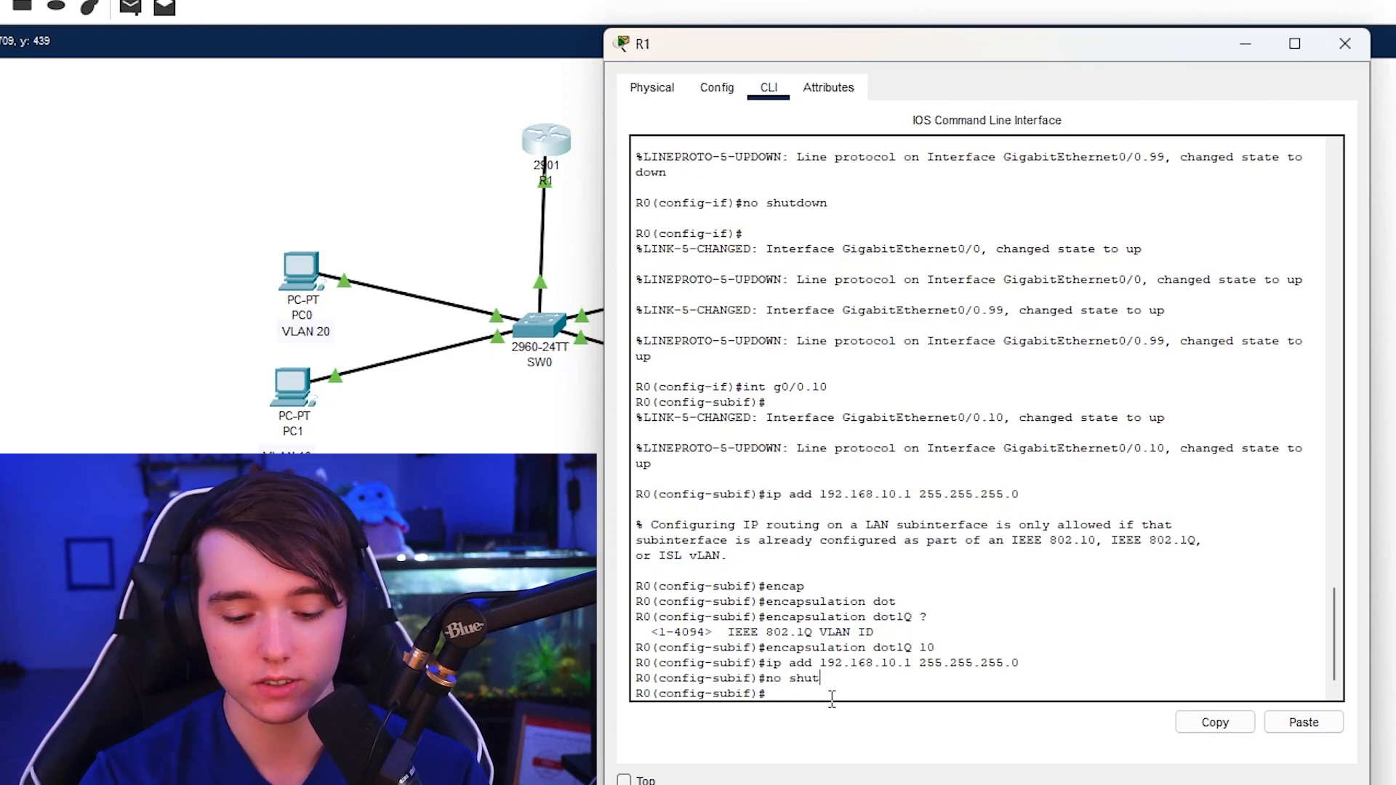
text(int g0/)
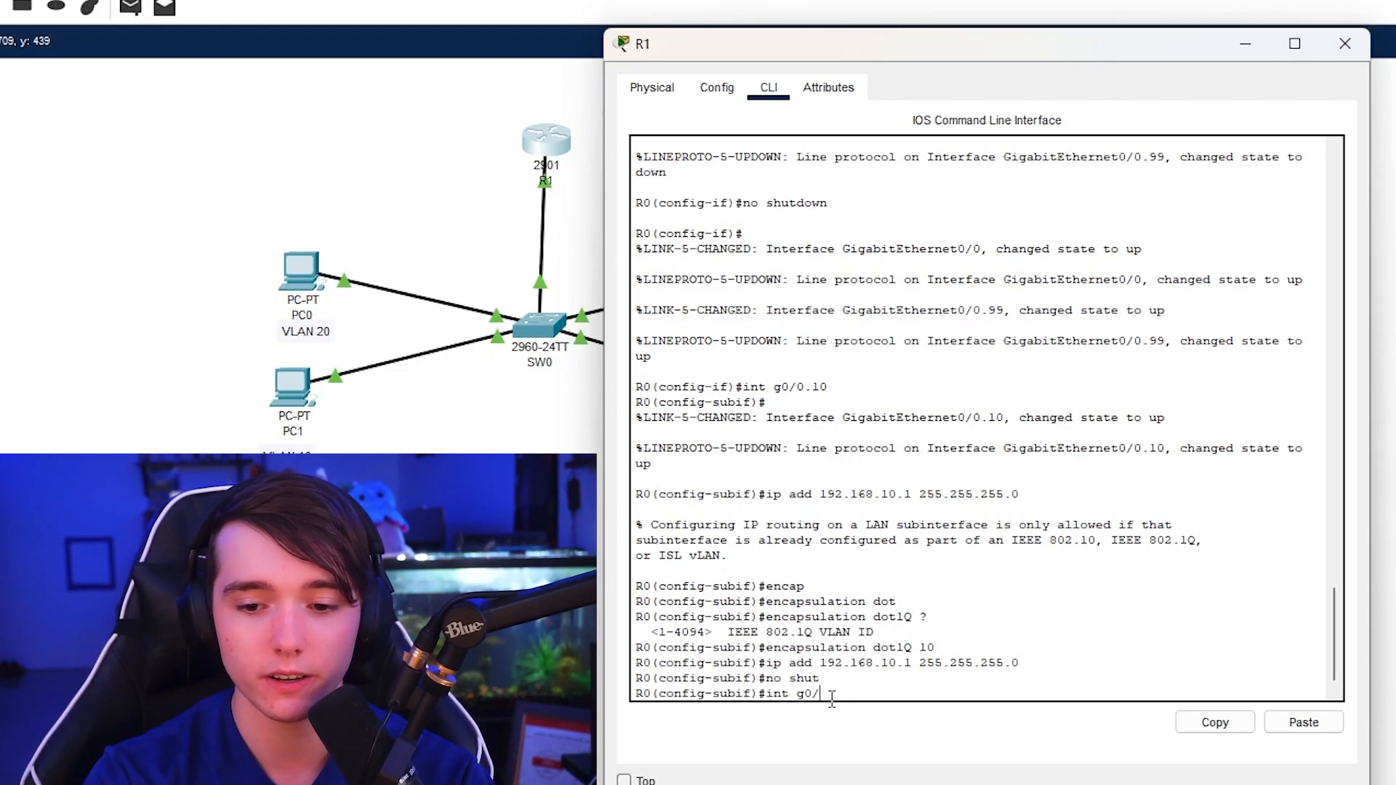
- Enable g0/0.20 with dot1Q VLAN 20 encapsulation and IP 192.168.20.1/24
text(0.20)
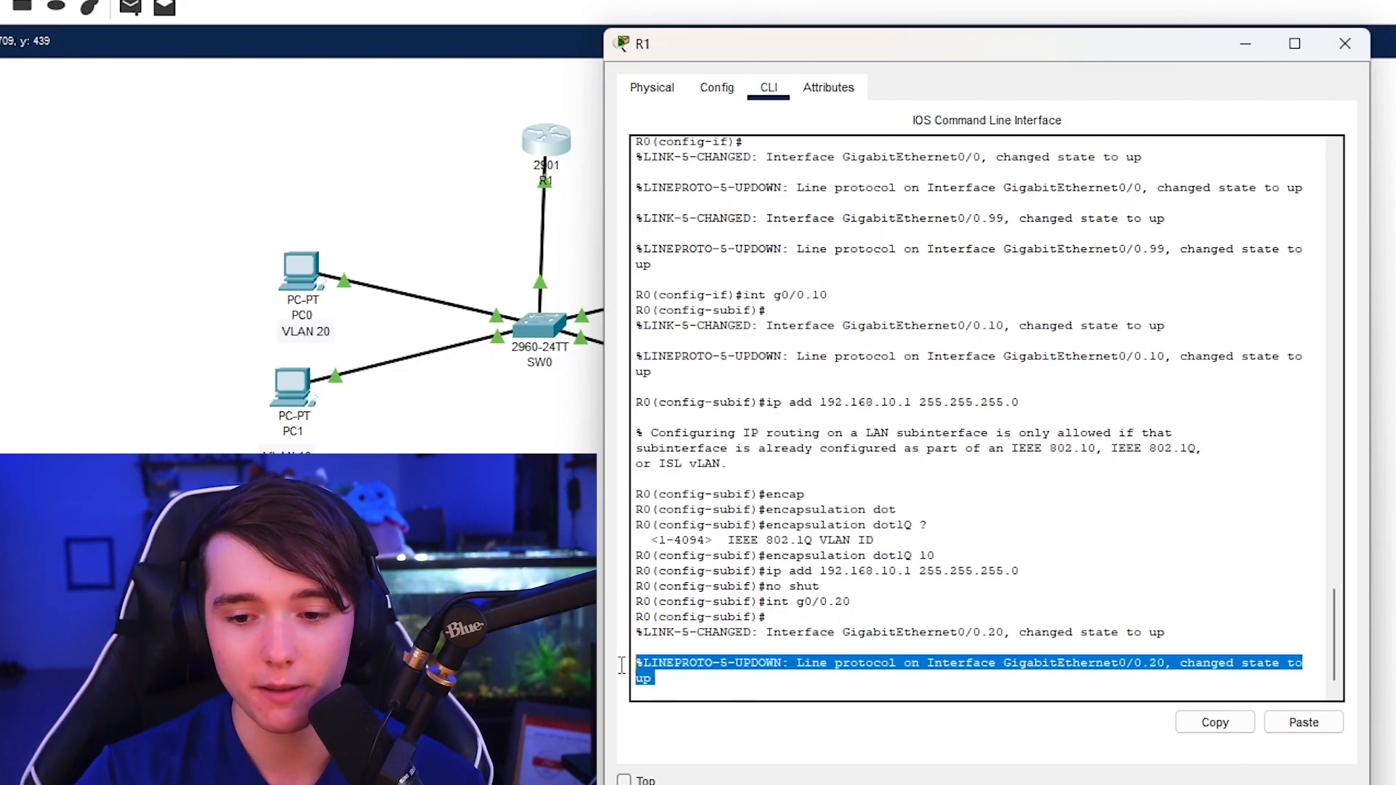
text(no shut)
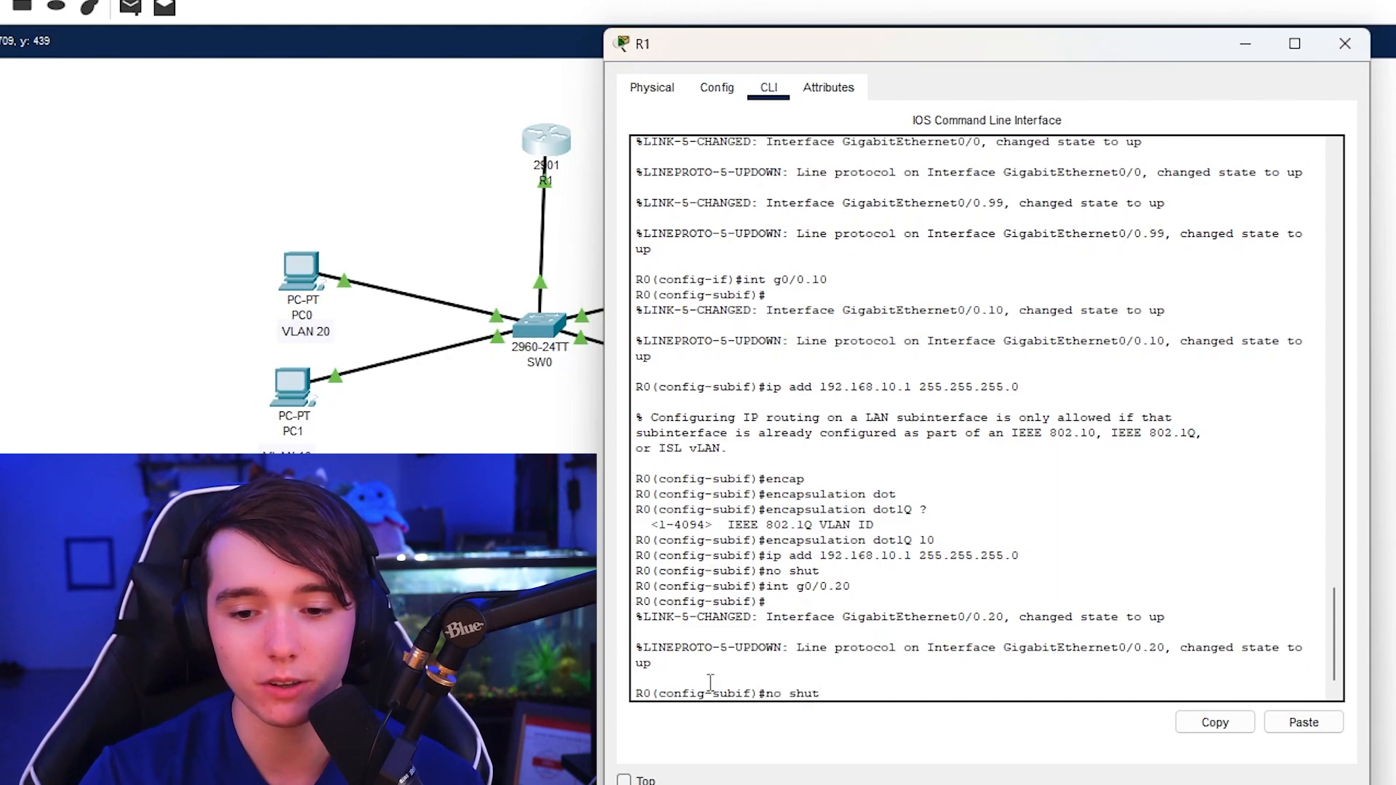
text(encapsulation dot1Q 20)
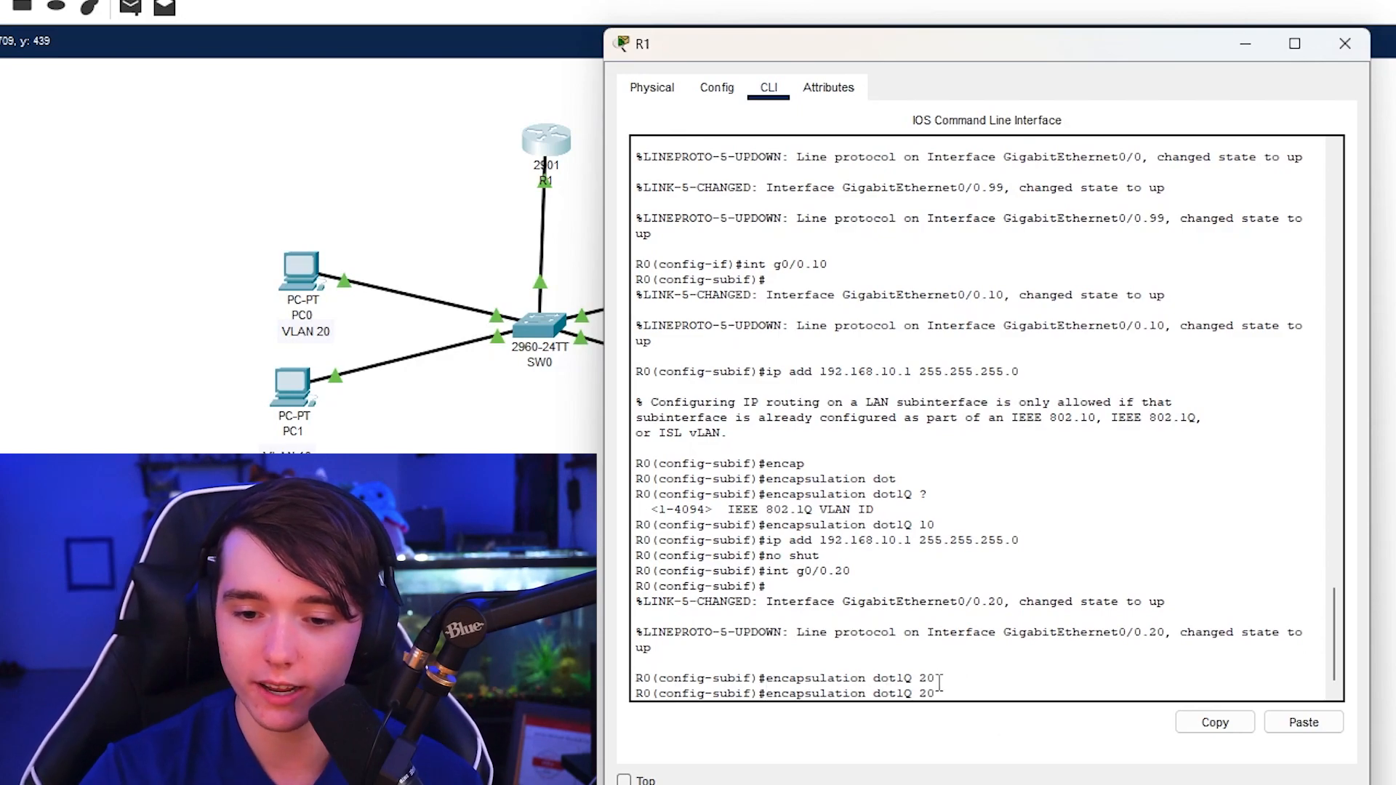
text(ip add 192.168.10.1 255.255.255.0)
text(no shut)
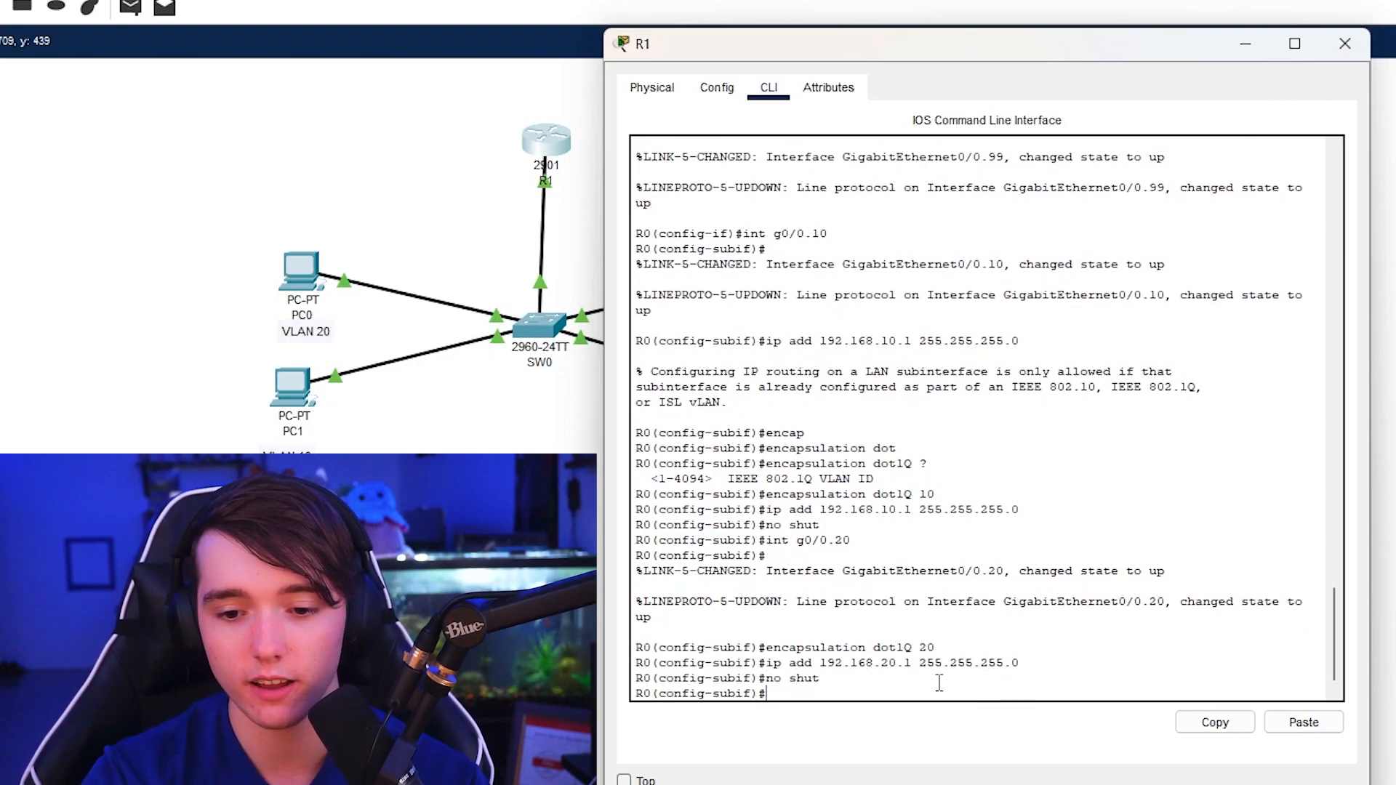
mouse_move(980, 753)
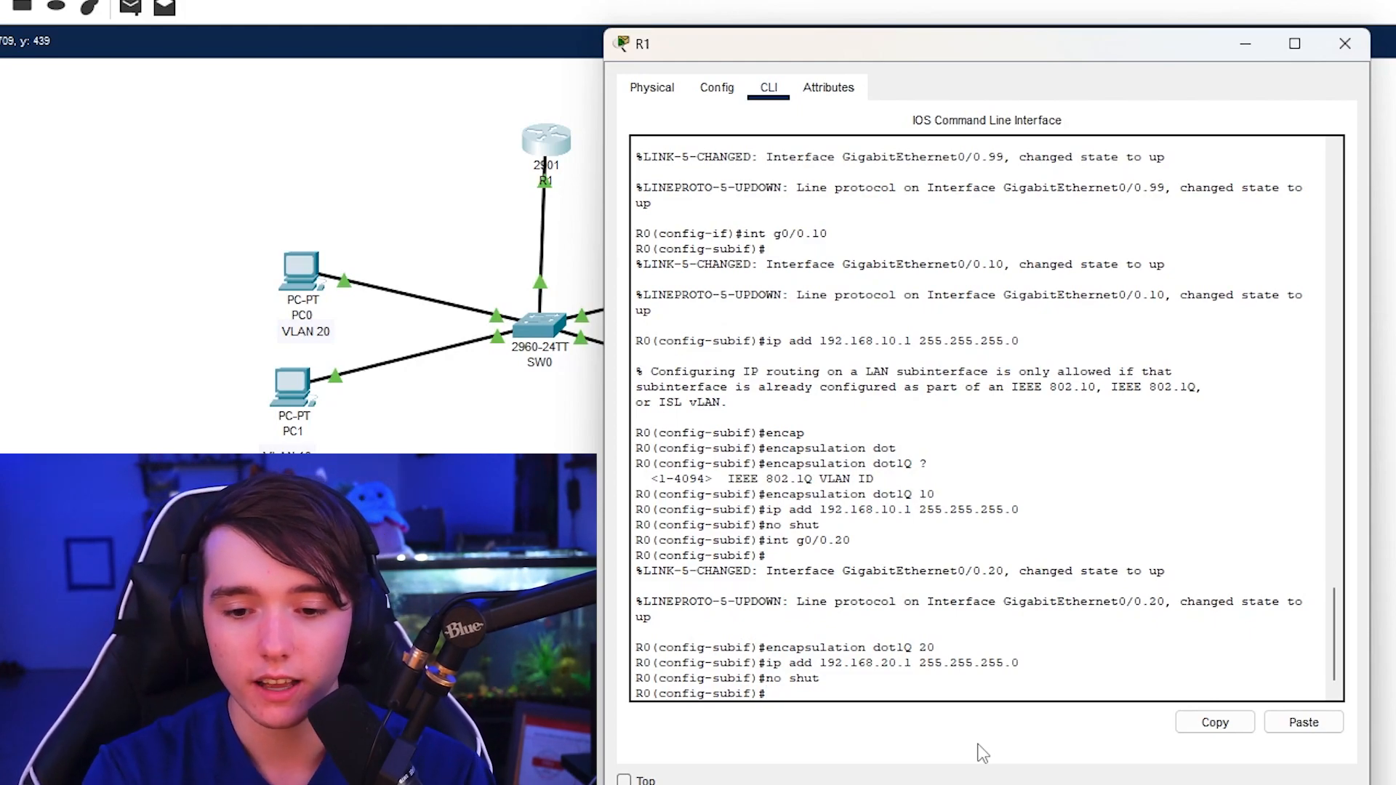
text(g)
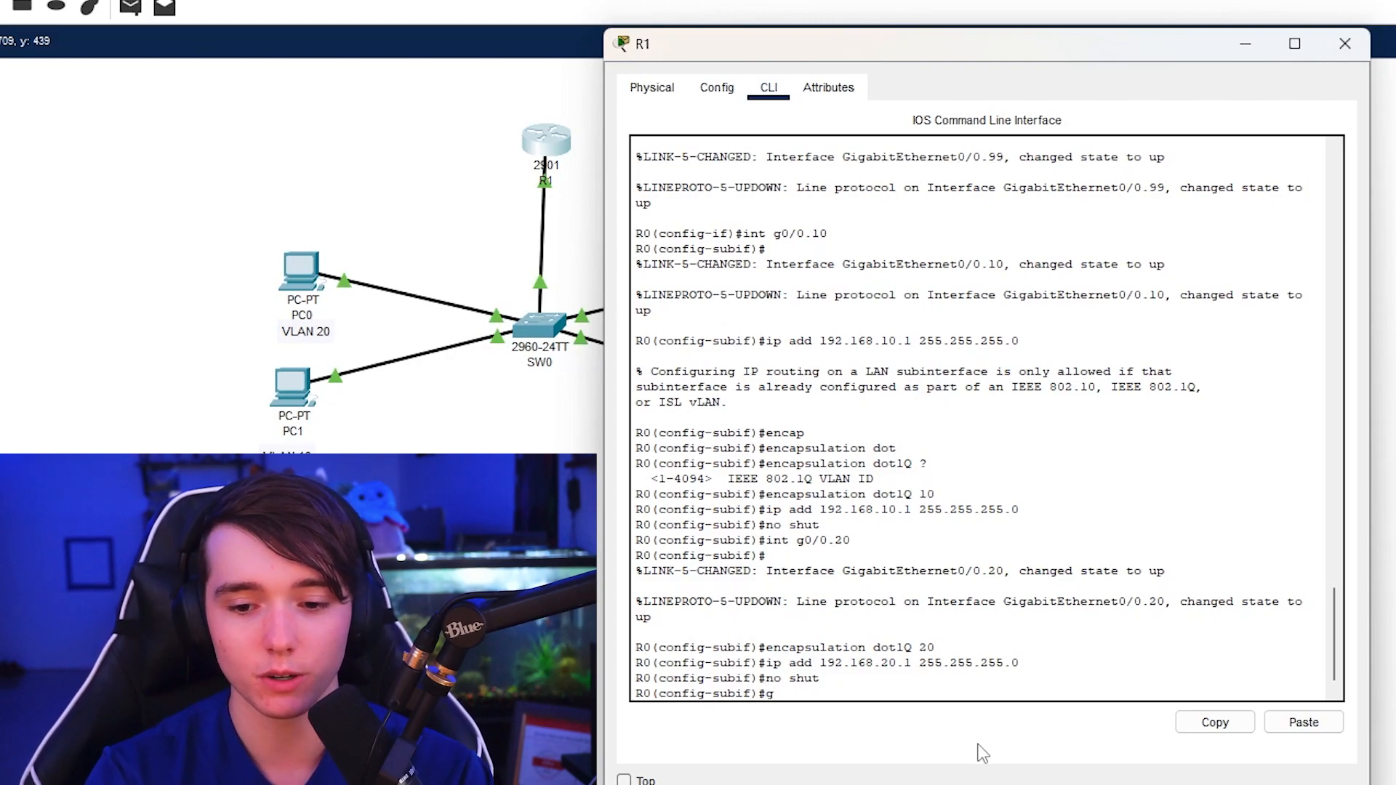
- Create management subinterface g0/0.1 on R1
text(int)
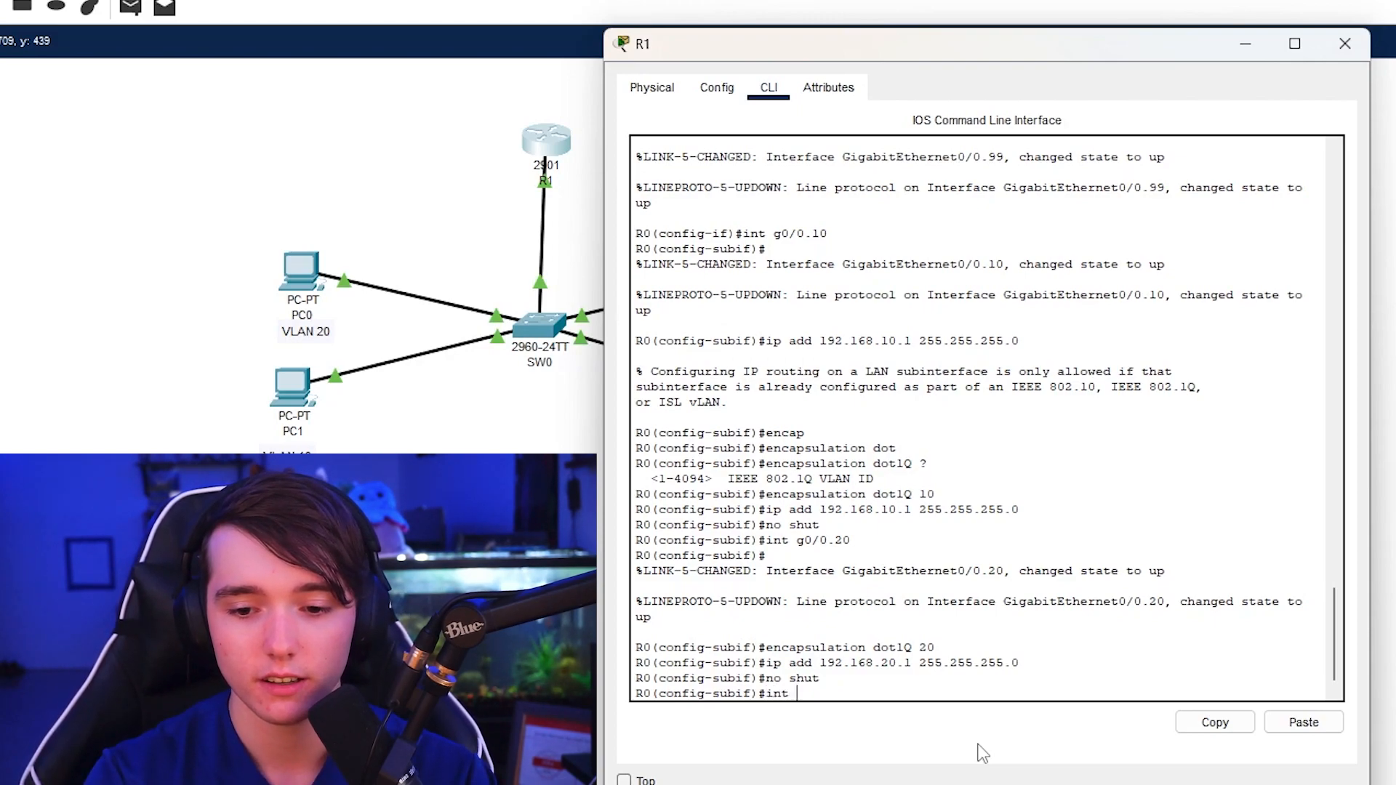
text(g0/0.1)
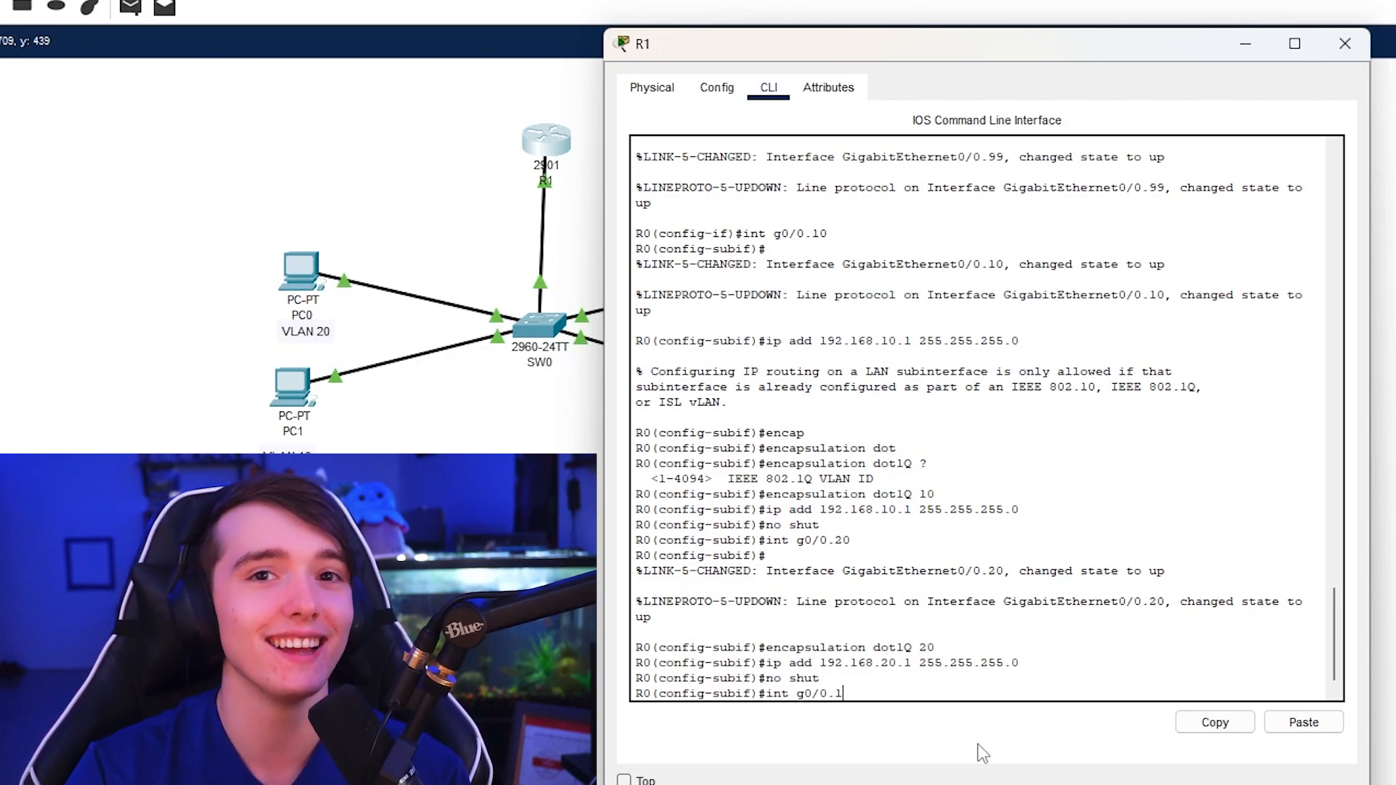
key(enter)
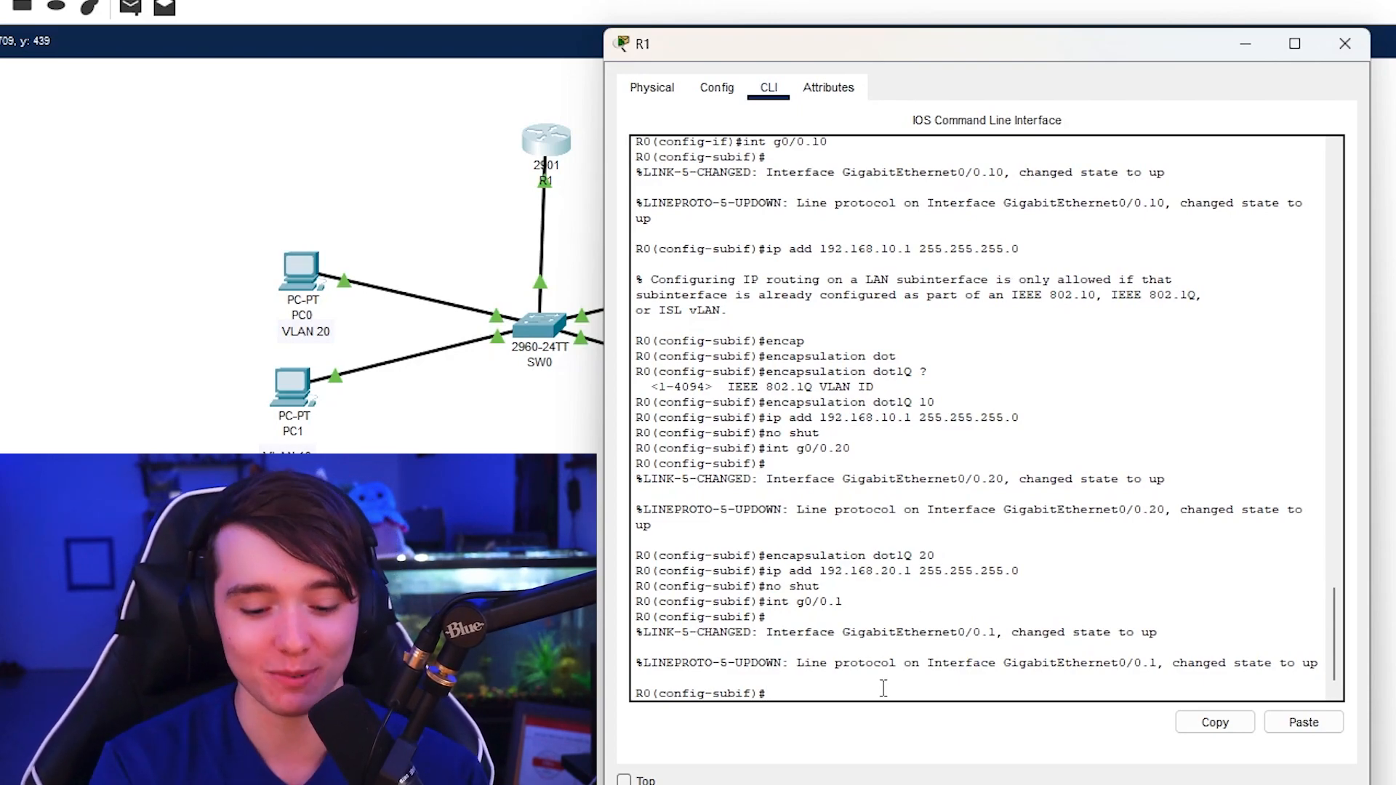
- Give g0/0.1 dot1Q VLAN 1 encapsulation and IP 192.168.1.1/24, then enable it
text(enca)
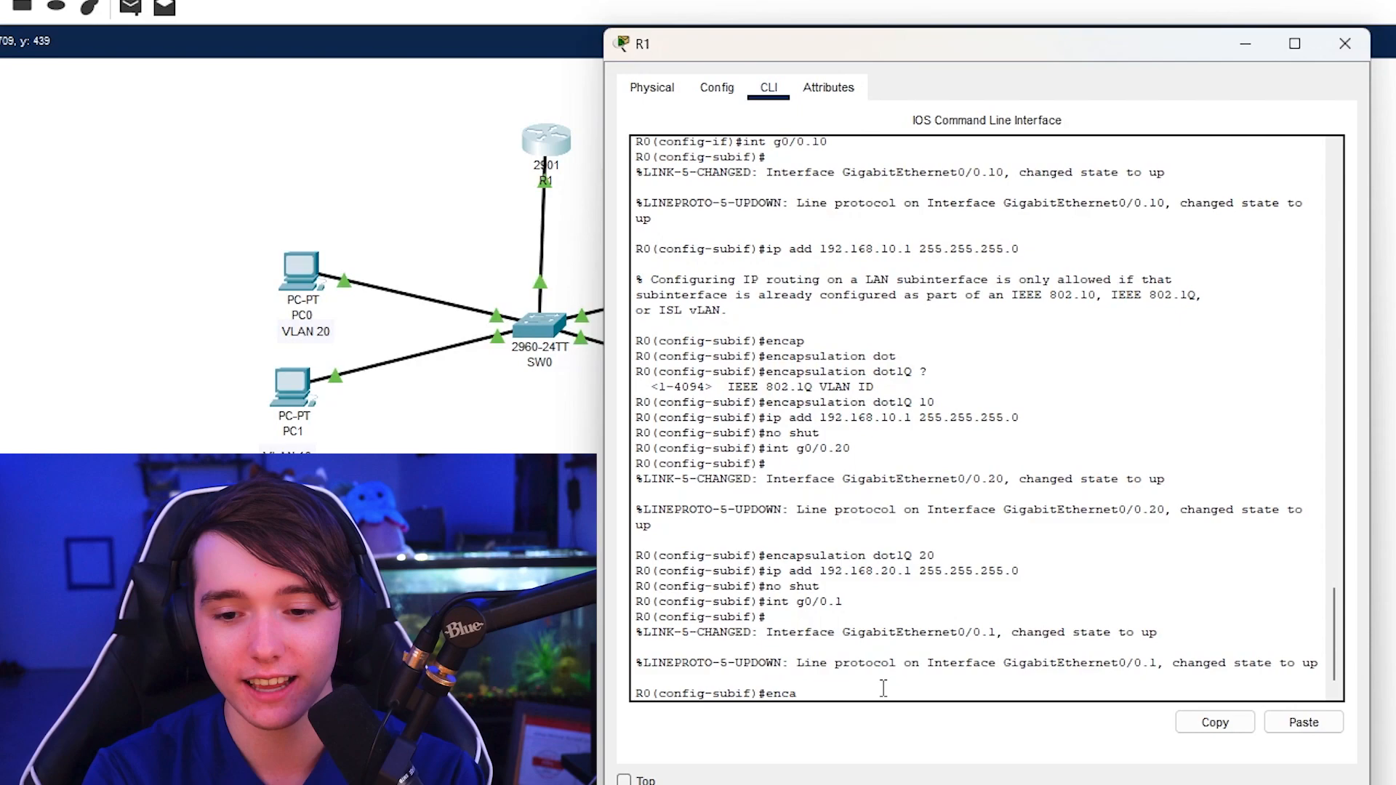
text(encapsulation dotlQ 1)
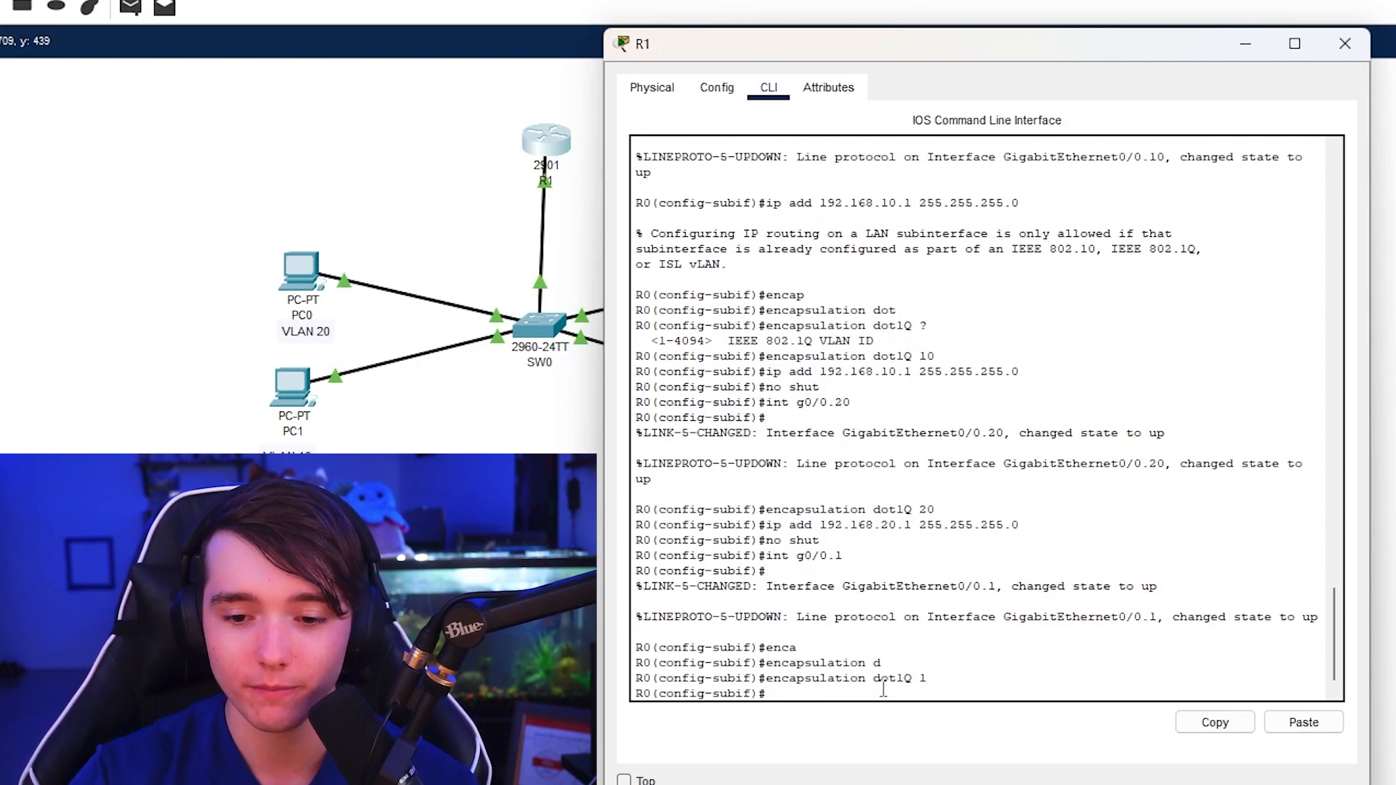
text(ip add)
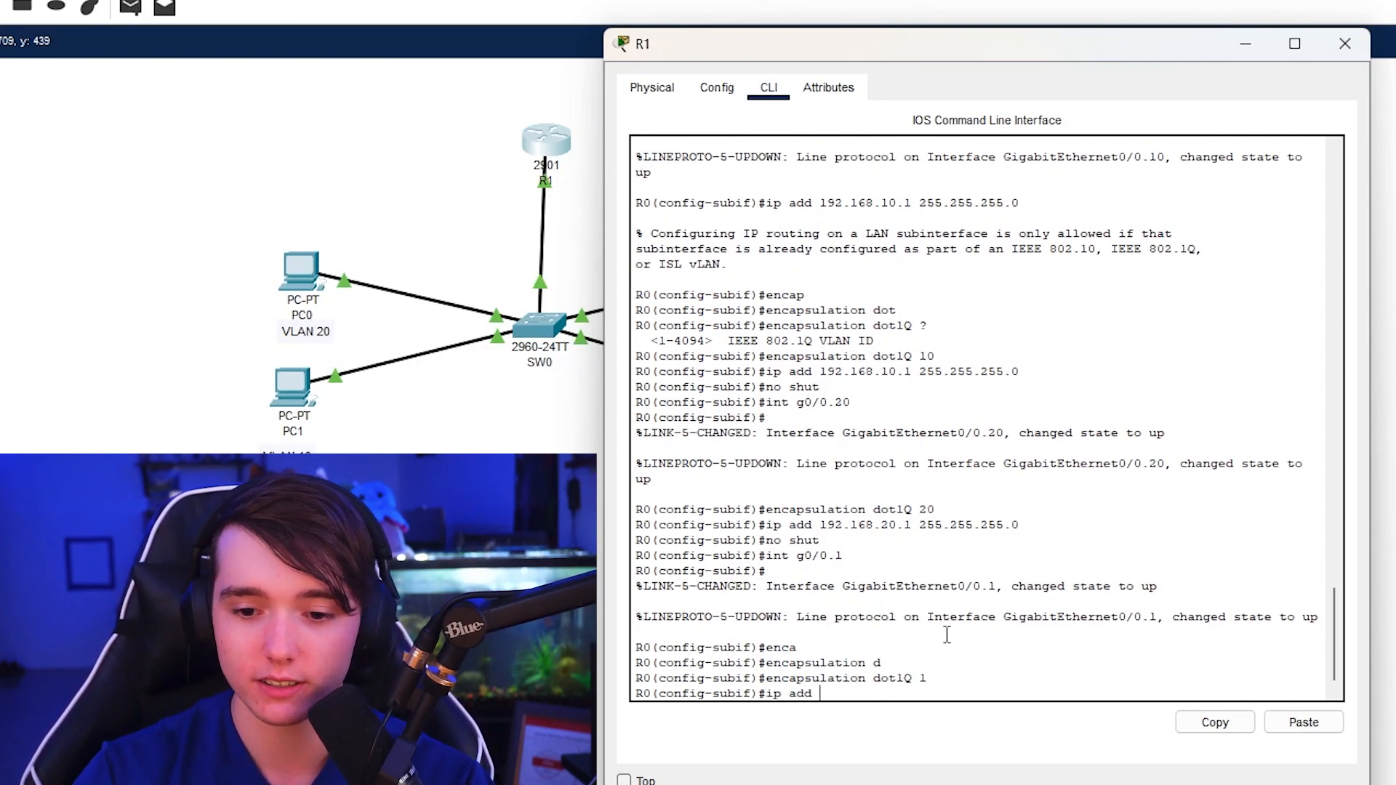
text(192.168.10)
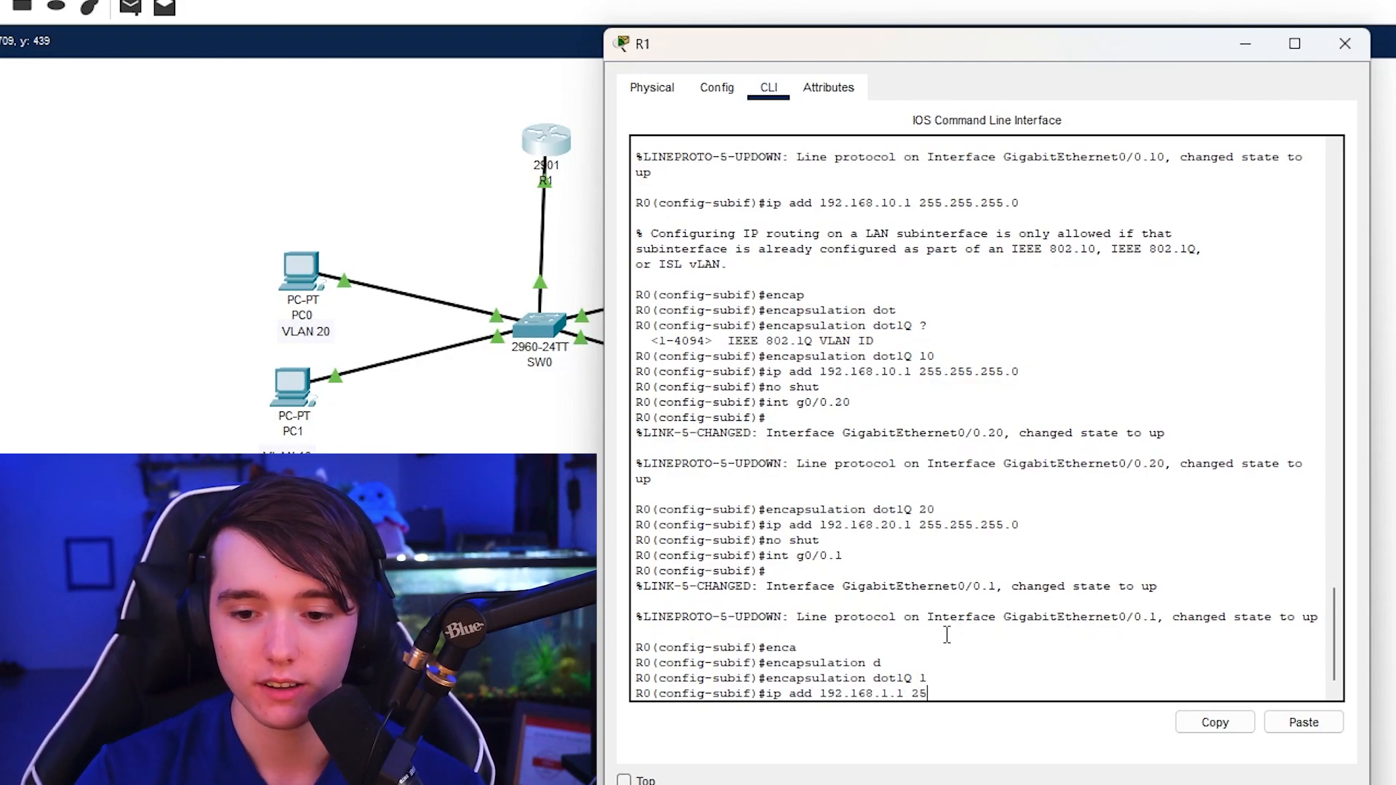
key(enter)
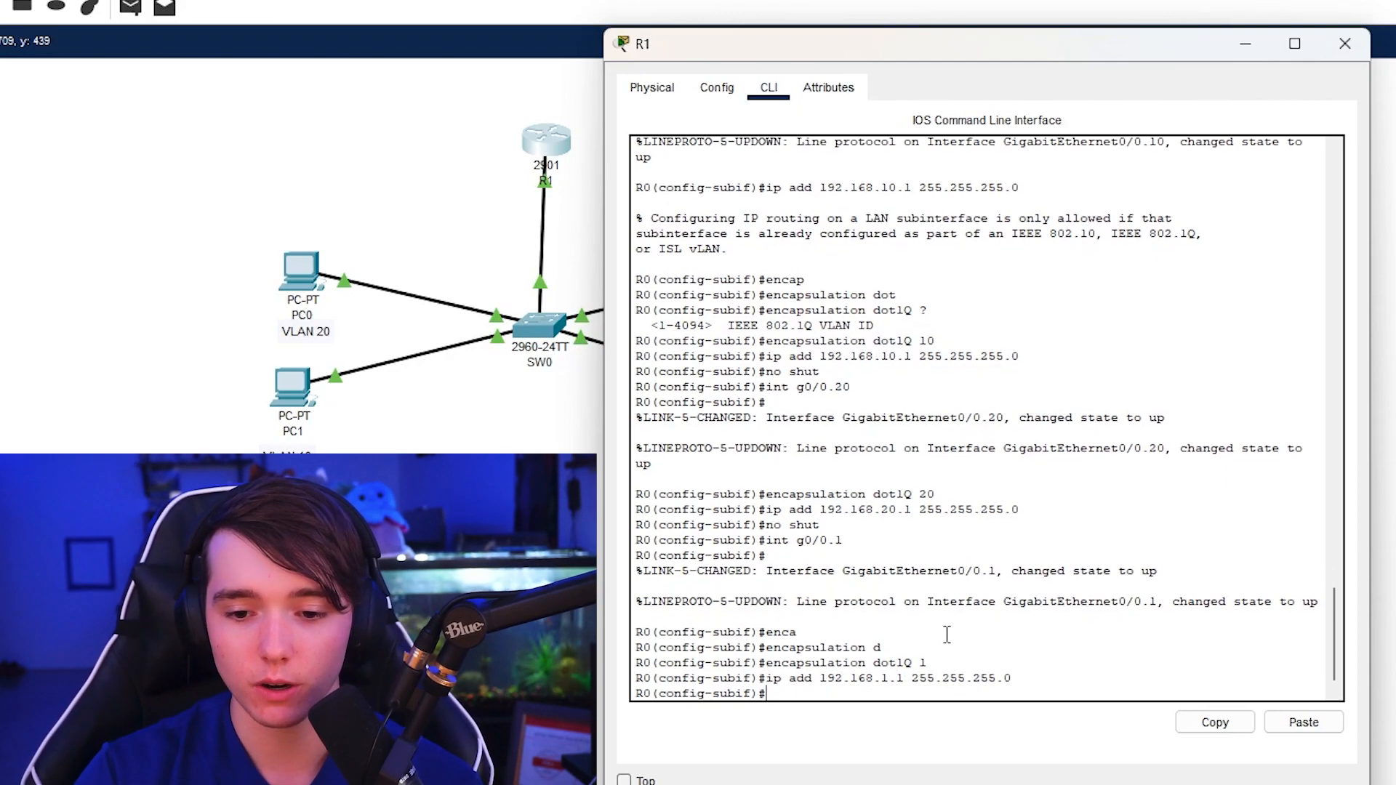
text(no shut)
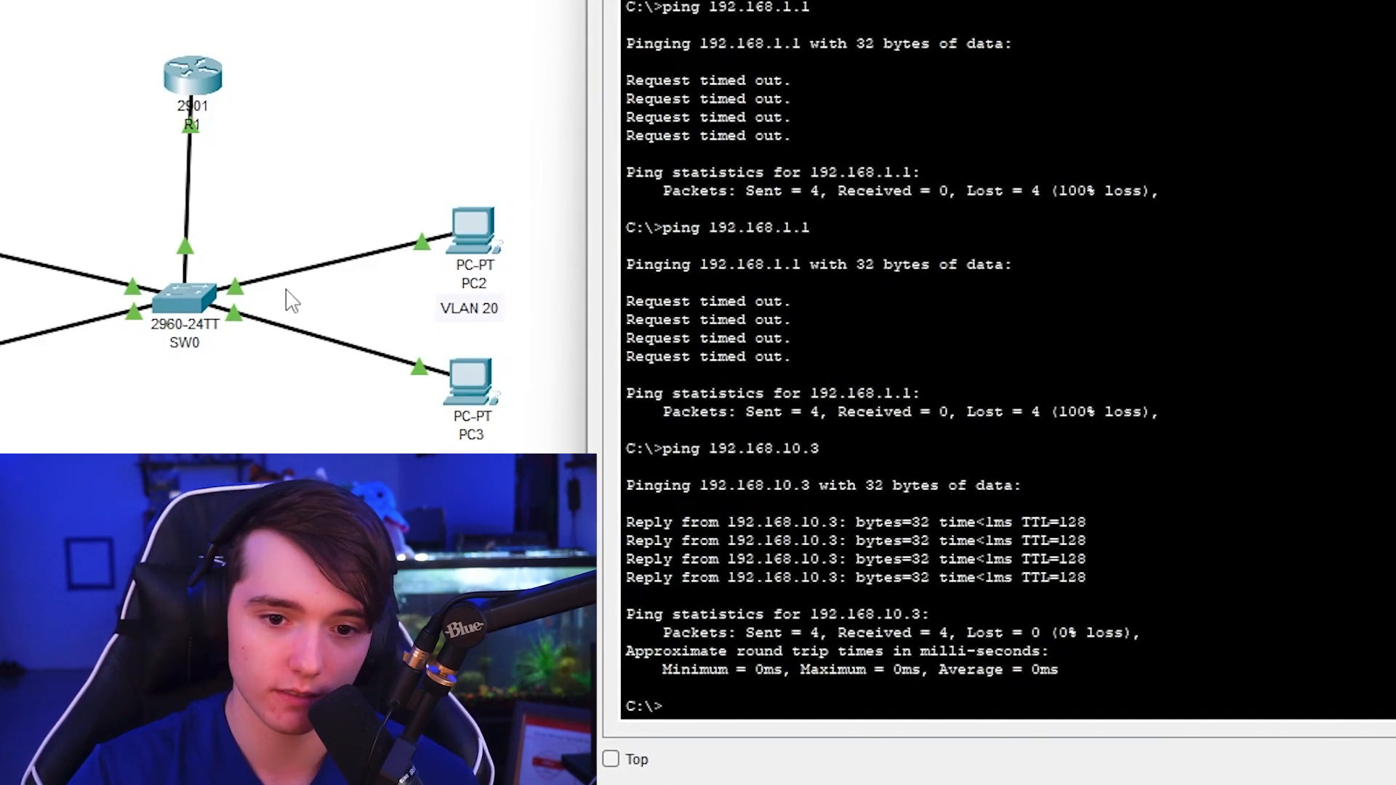
- Ping 192.168.20.3 from the PC and confirm 3 of 4 replies return
text(ping 192.168.10.3)
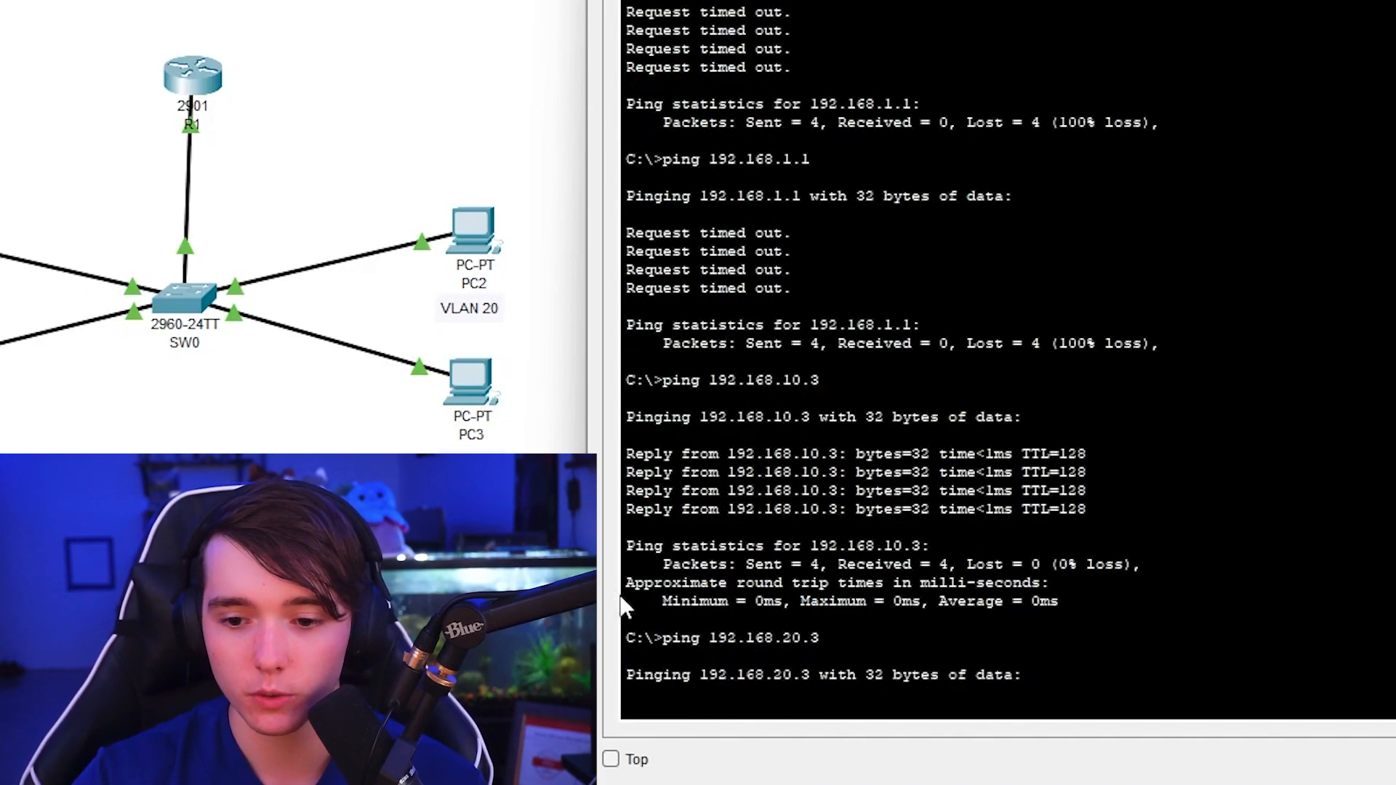
mouse_move(788, 779)
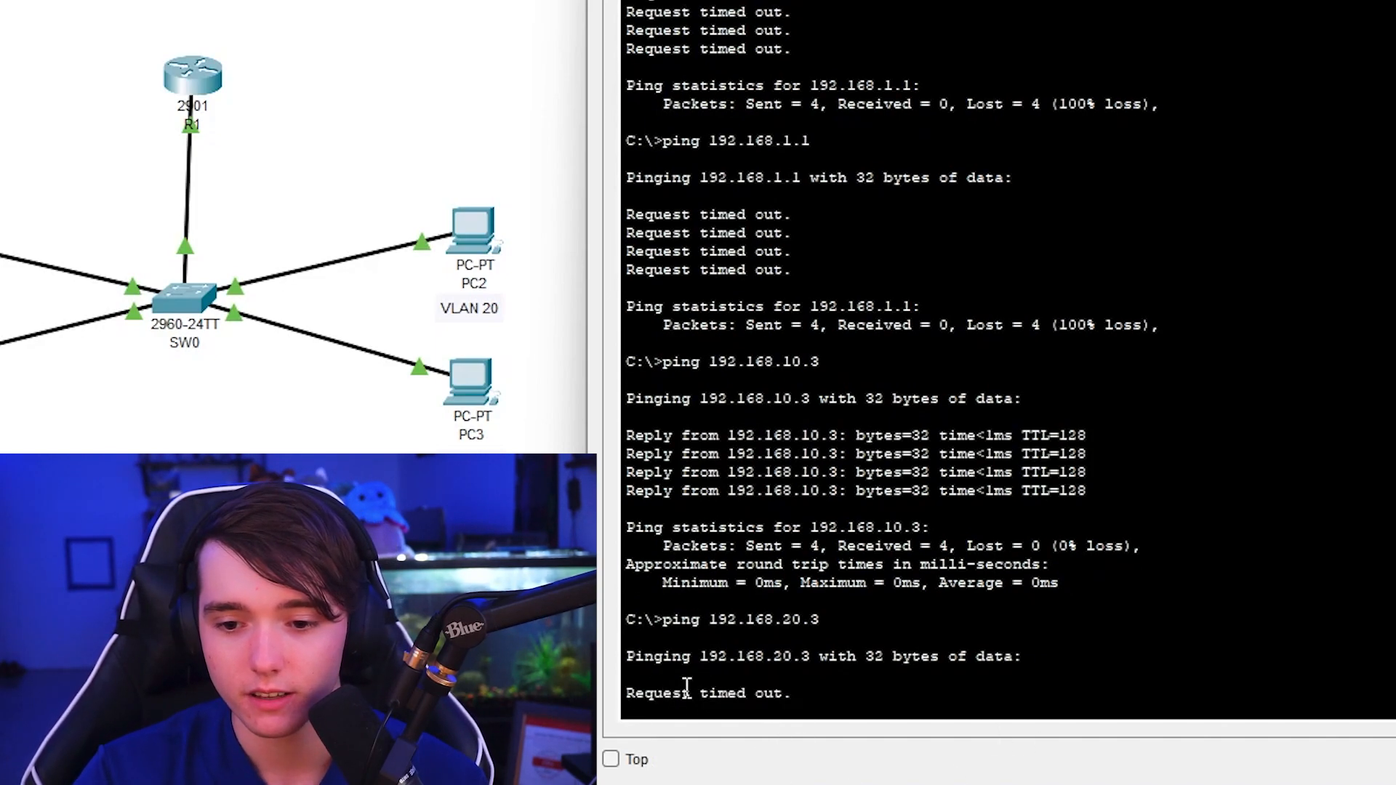
scroll(down, 3)
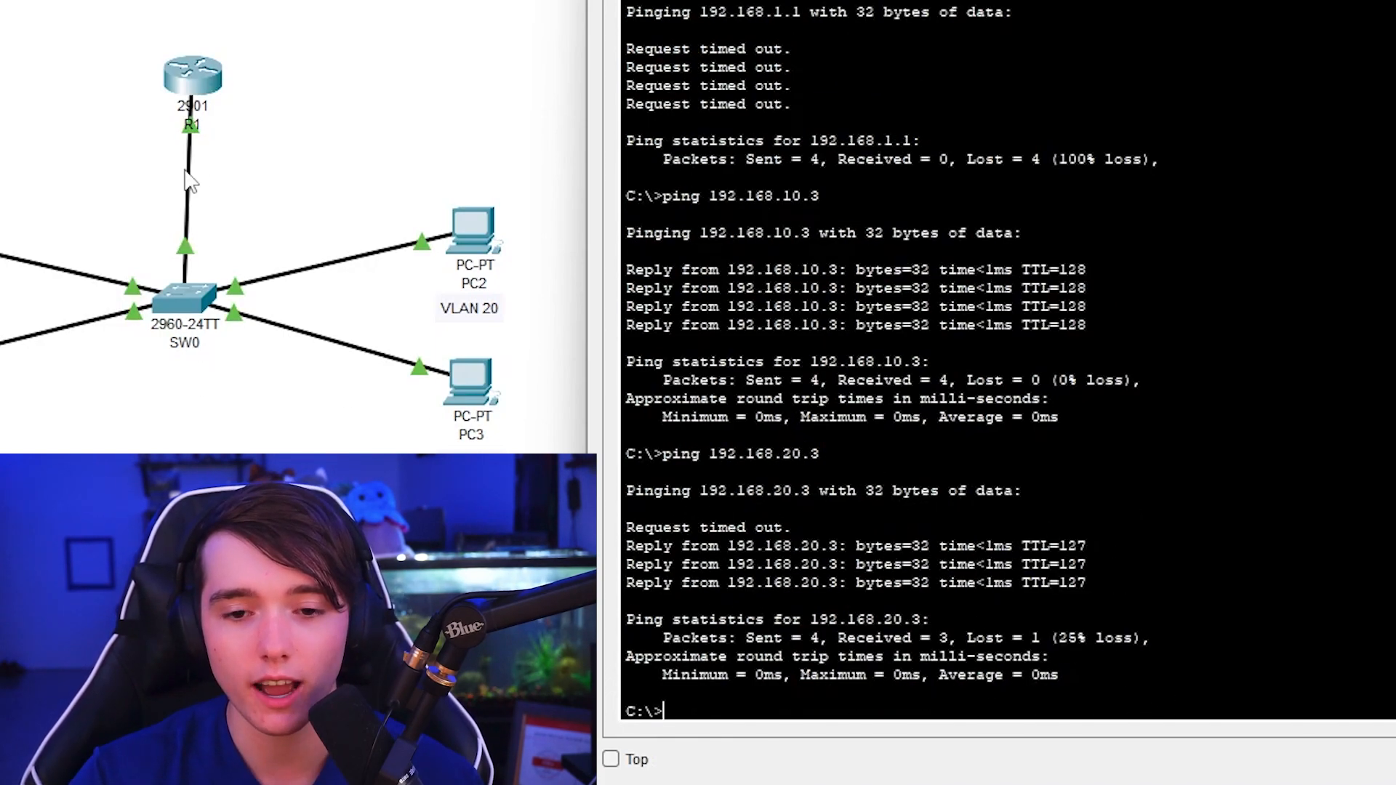
text(ssh -l admin)
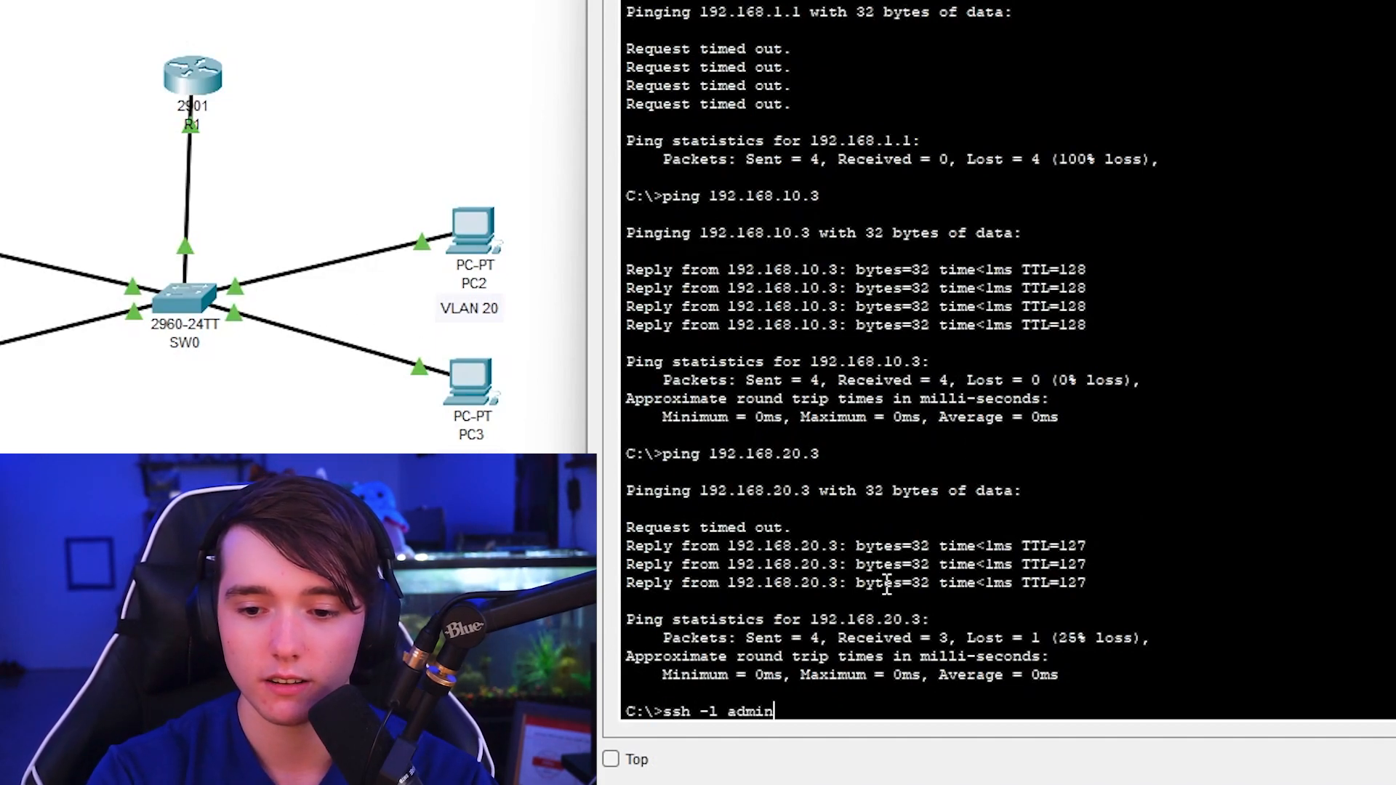
- SSH as admin to switch 192.168.1.2, exit, then SSH to router 192.168.1.1
text(192.168.1.2)
text(ssh)
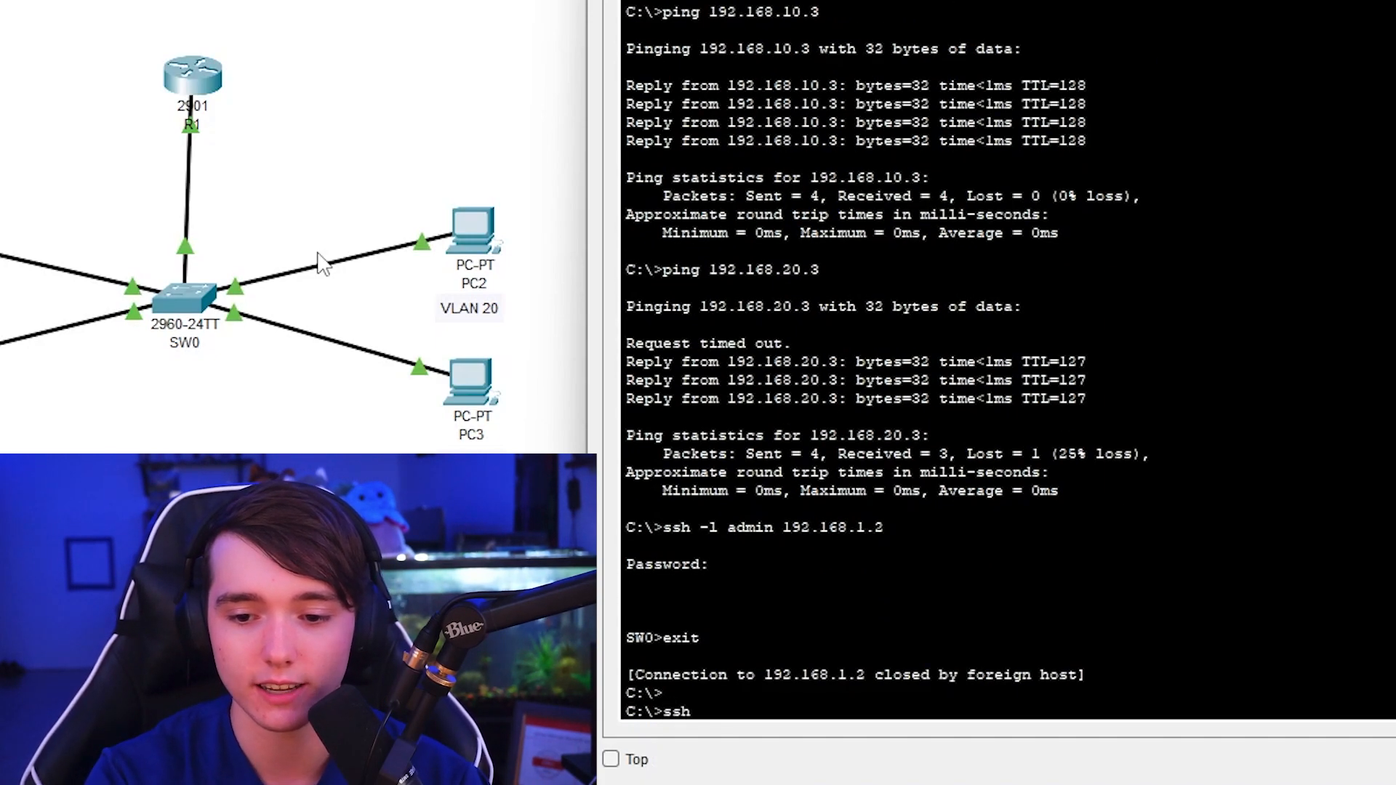
text(-1 admin 192.168.1.1)
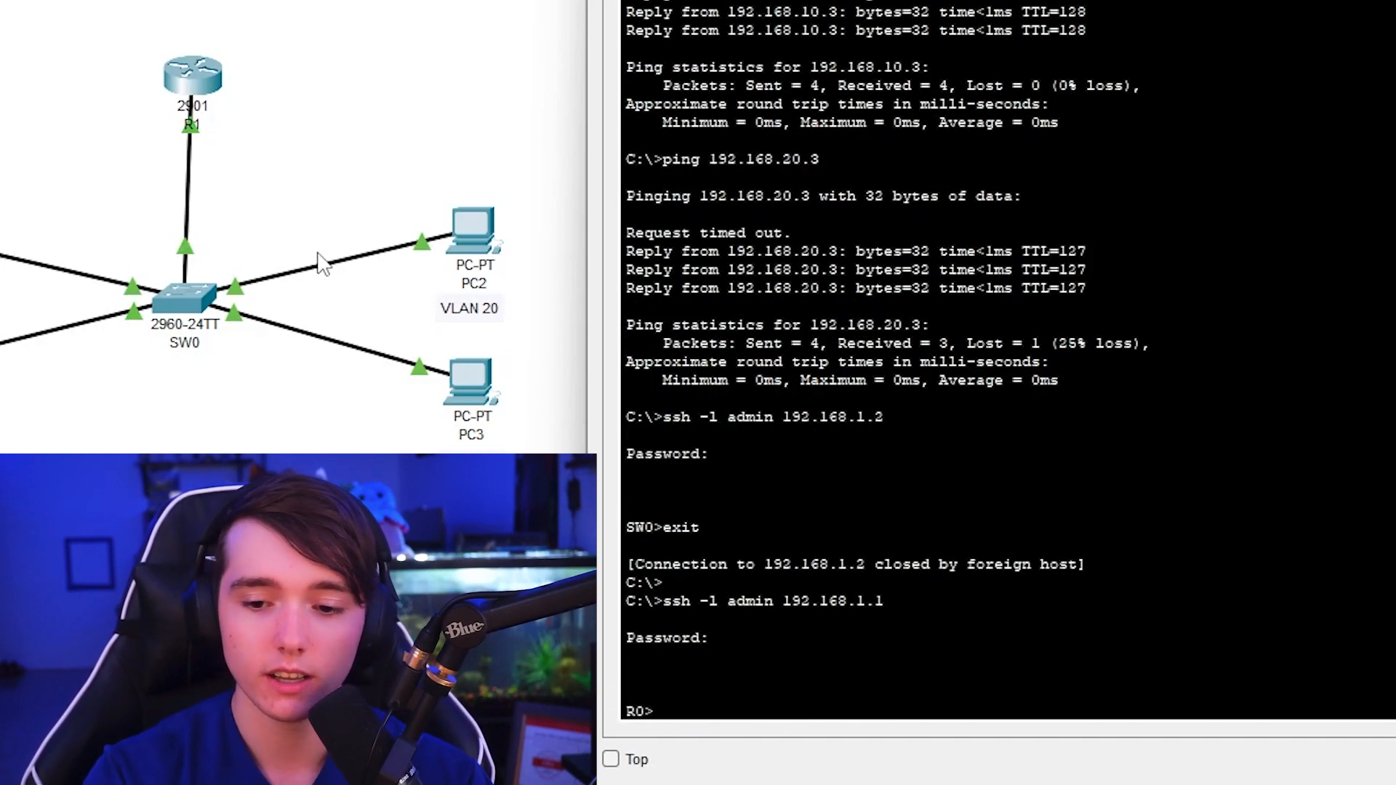
text(exut)
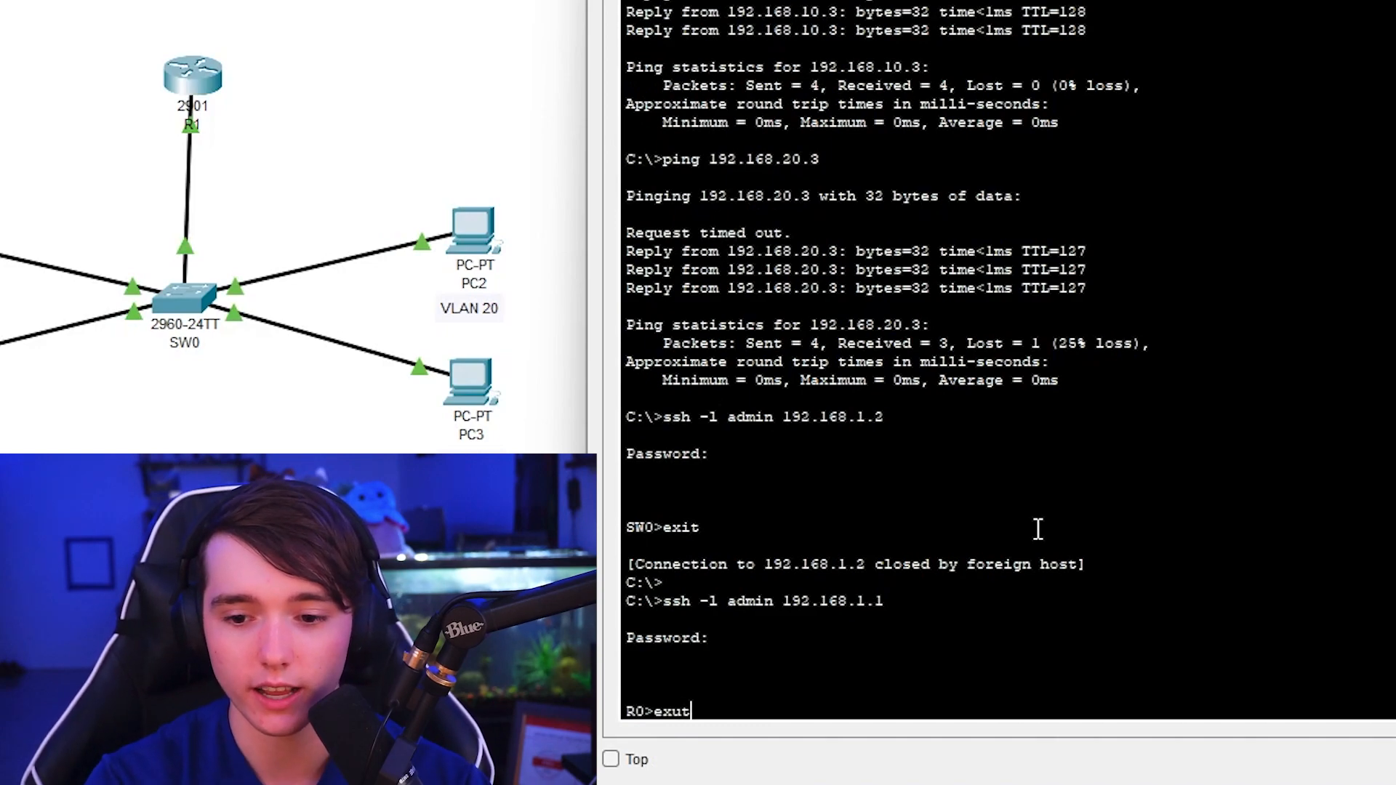